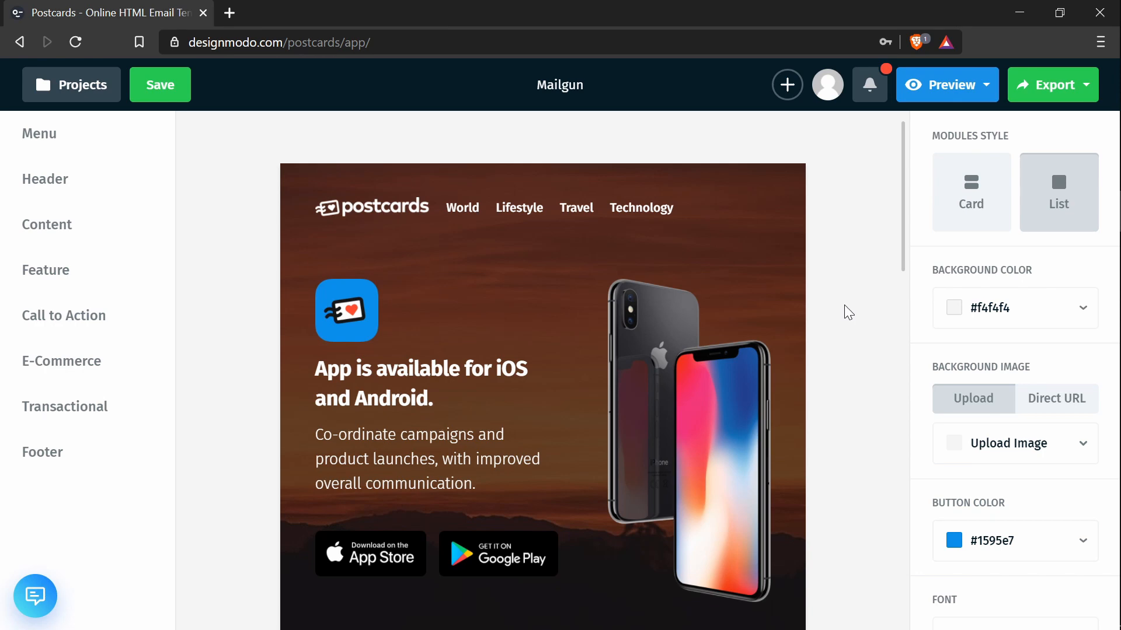
{"action": "mouse_move", "coordinate": [849, 286]}
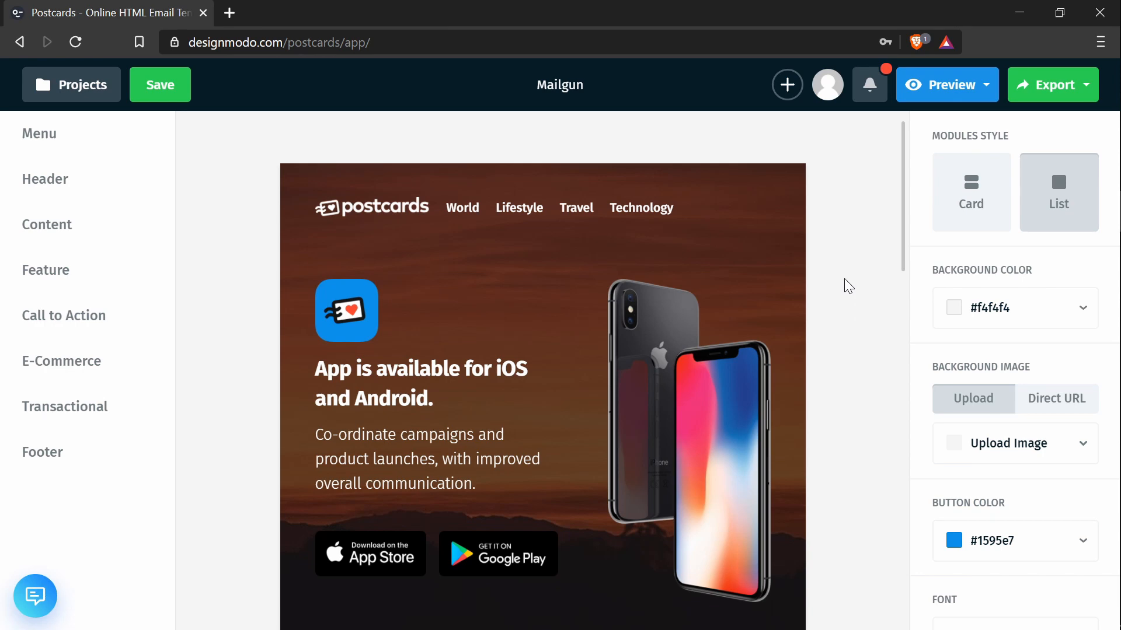
{"action": "mouse_move", "coordinate": [841, 244]}
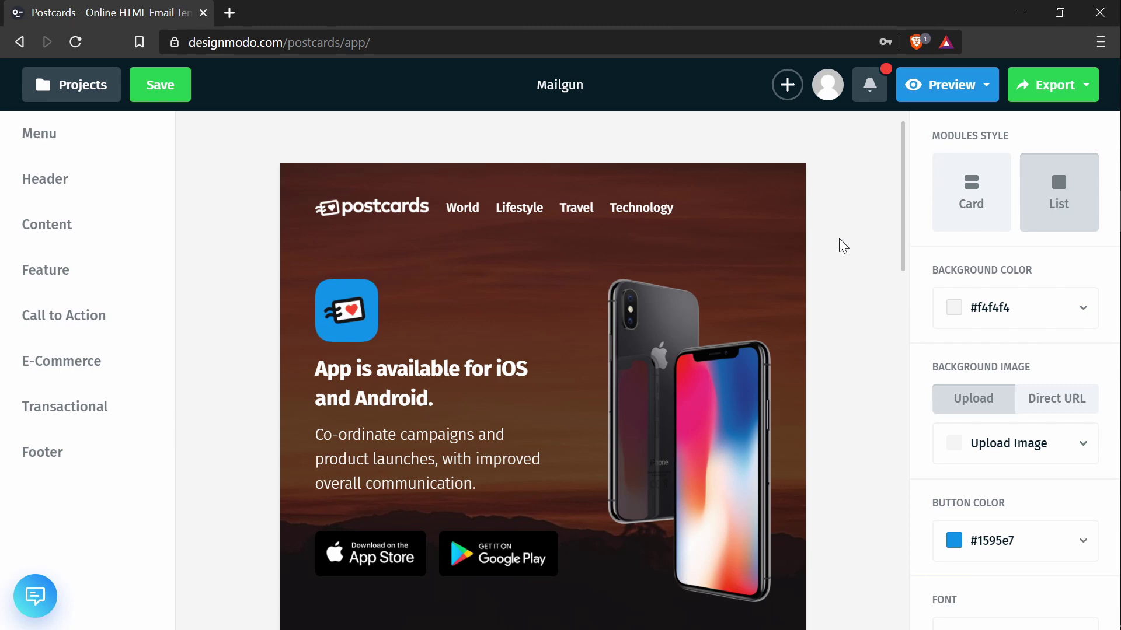
{"action": "mouse_move", "coordinate": [849, 291]}
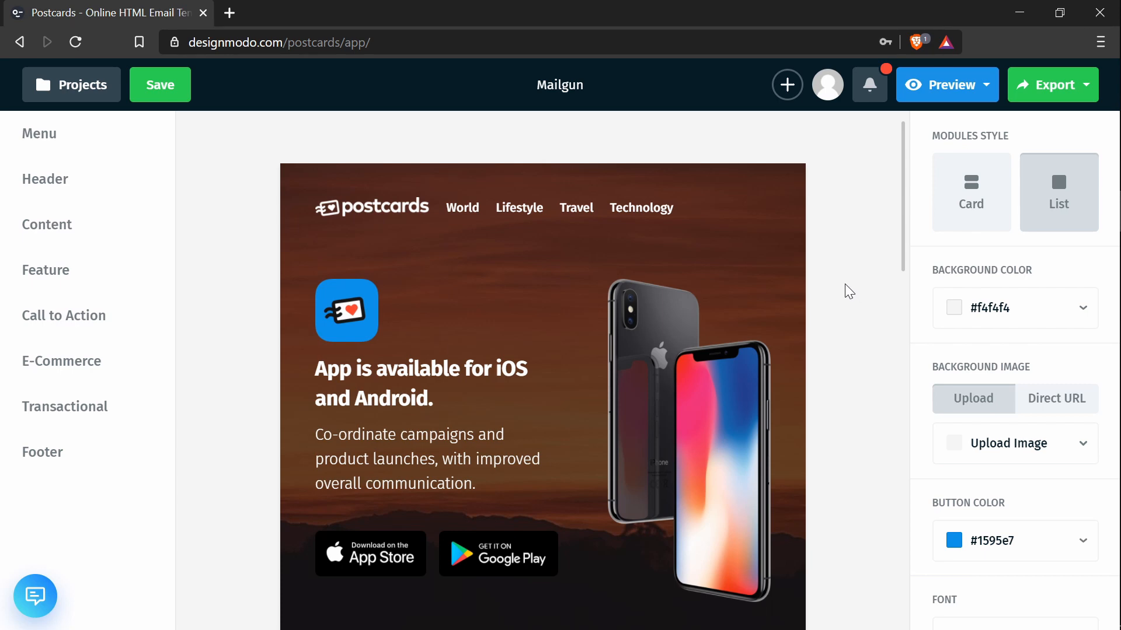
{"action": "mouse_move", "coordinate": [842, 288]}
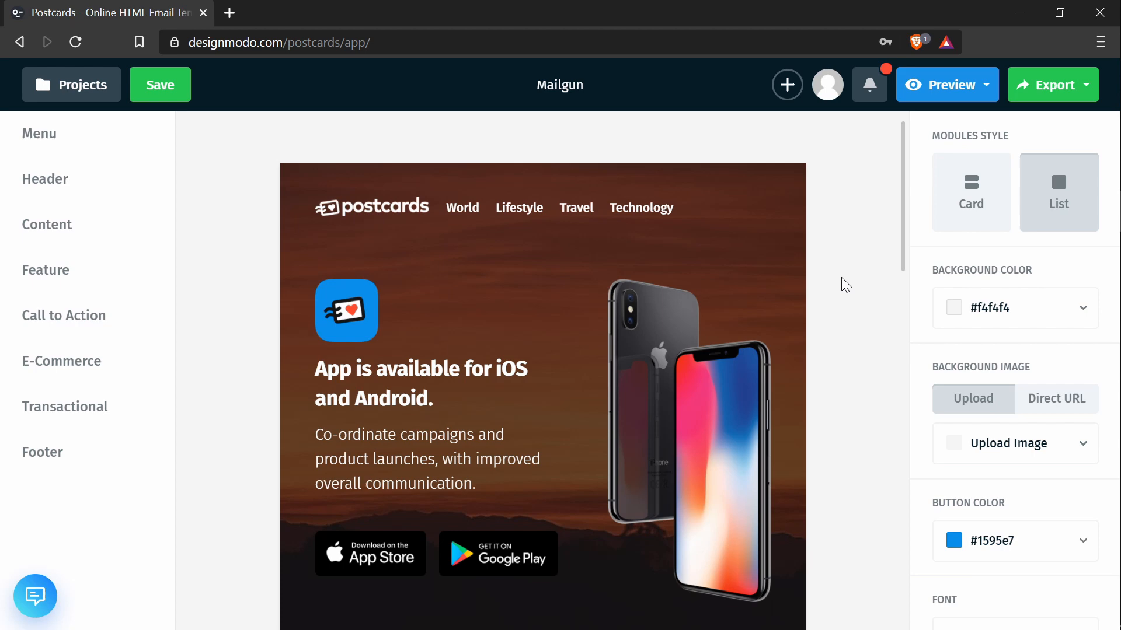
- Note %recipient_fname% and %unsubscribe_url% in Notepad and copy the first-name tag
{"action": "scroll", "scroll_direction": "down", "scroll_amount": 3}
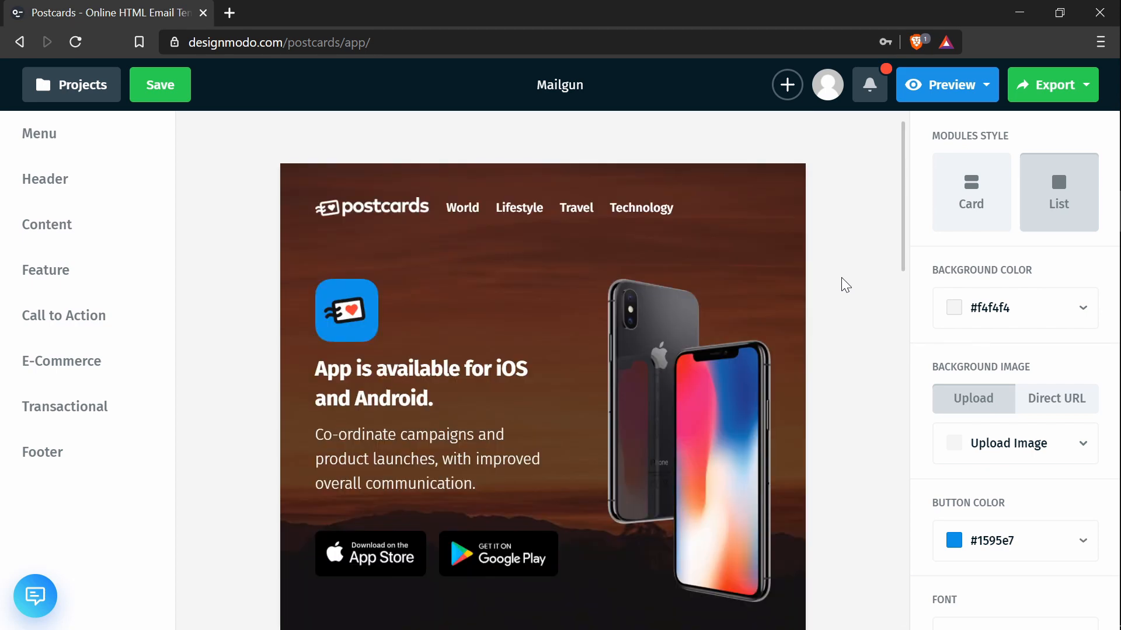
{"action": "mouse_move", "coordinate": [844, 292]}
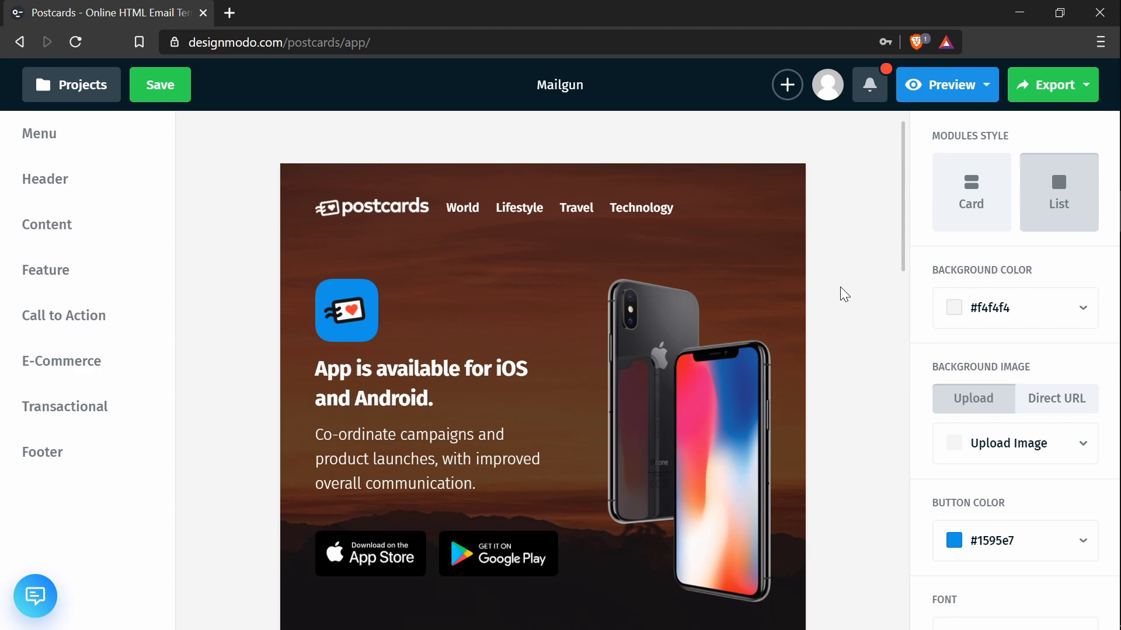
{"action": "mouse_move", "coordinate": [852, 268]}
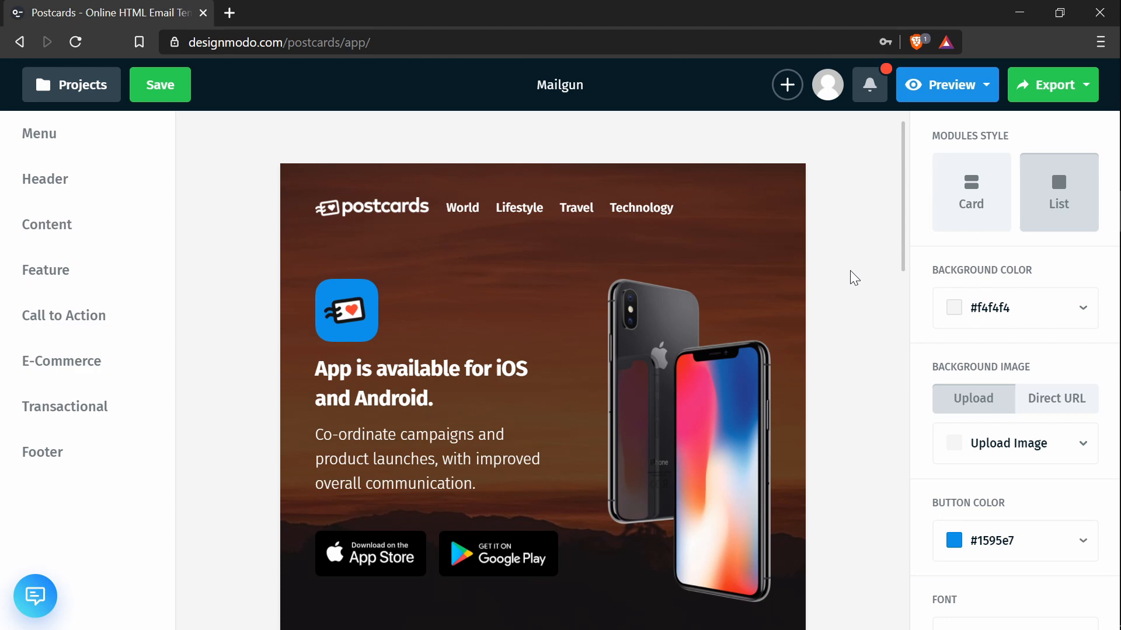
{"action": "mouse_move", "coordinate": [862, 274]}
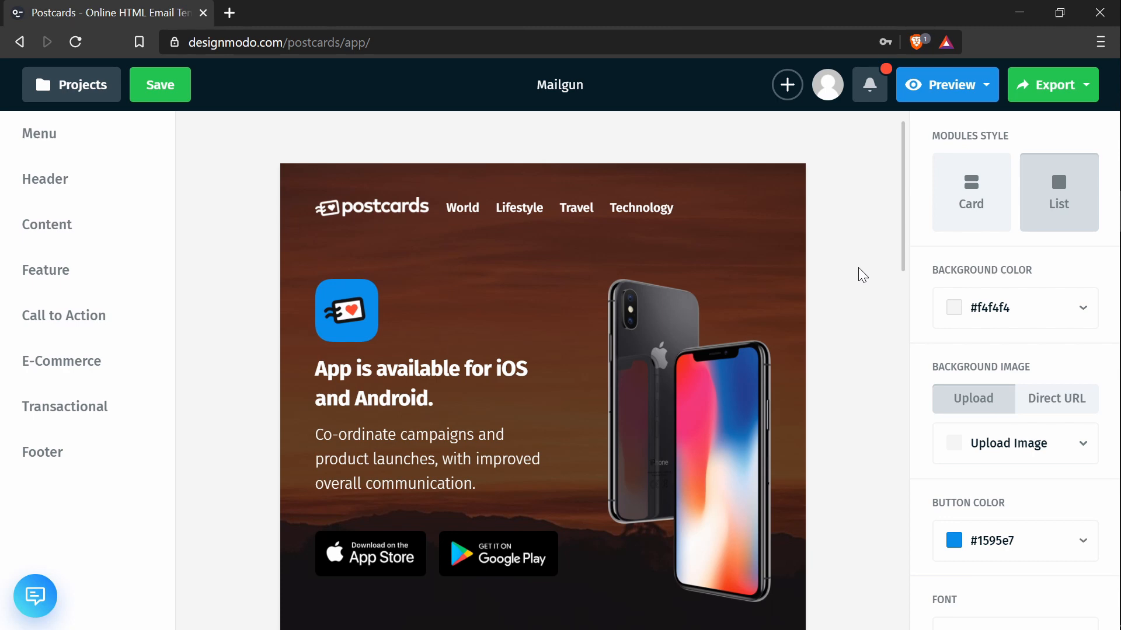
{"action": "mouse_move", "coordinate": [862, 341]}
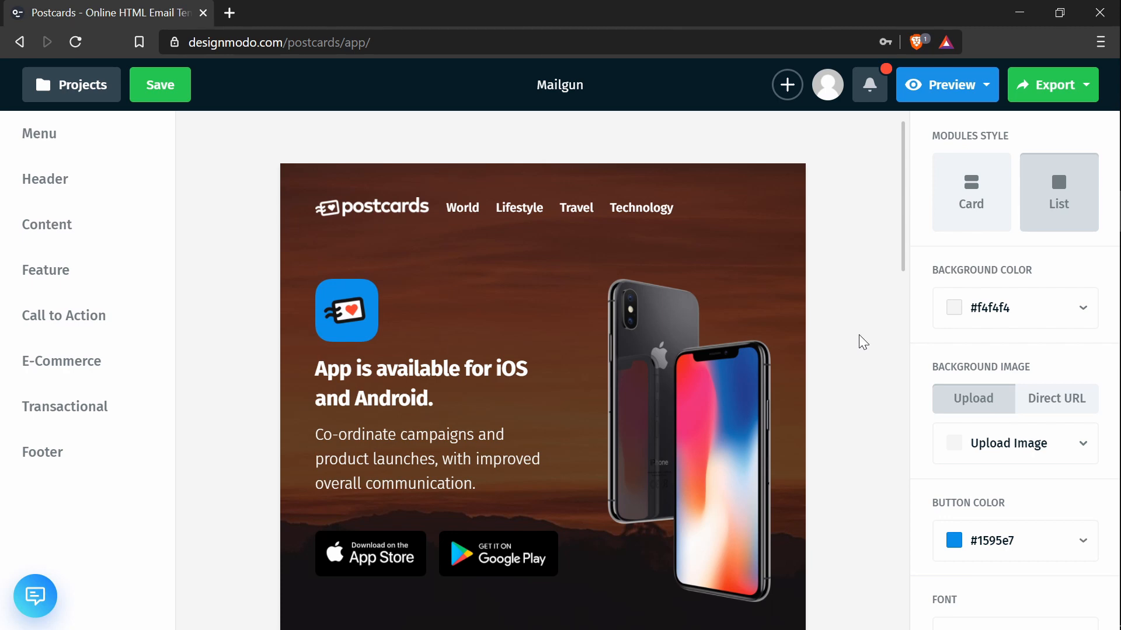
{"action": "key", "text": "Alt+Tab"}
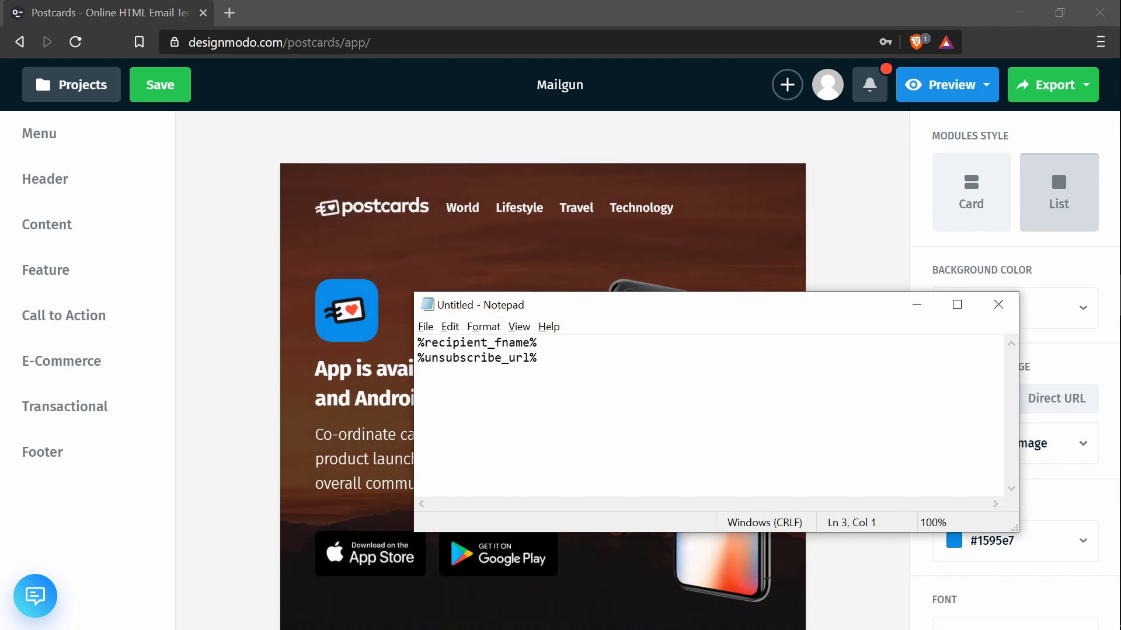
{"action": "double_click", "coordinate": [476, 343]}
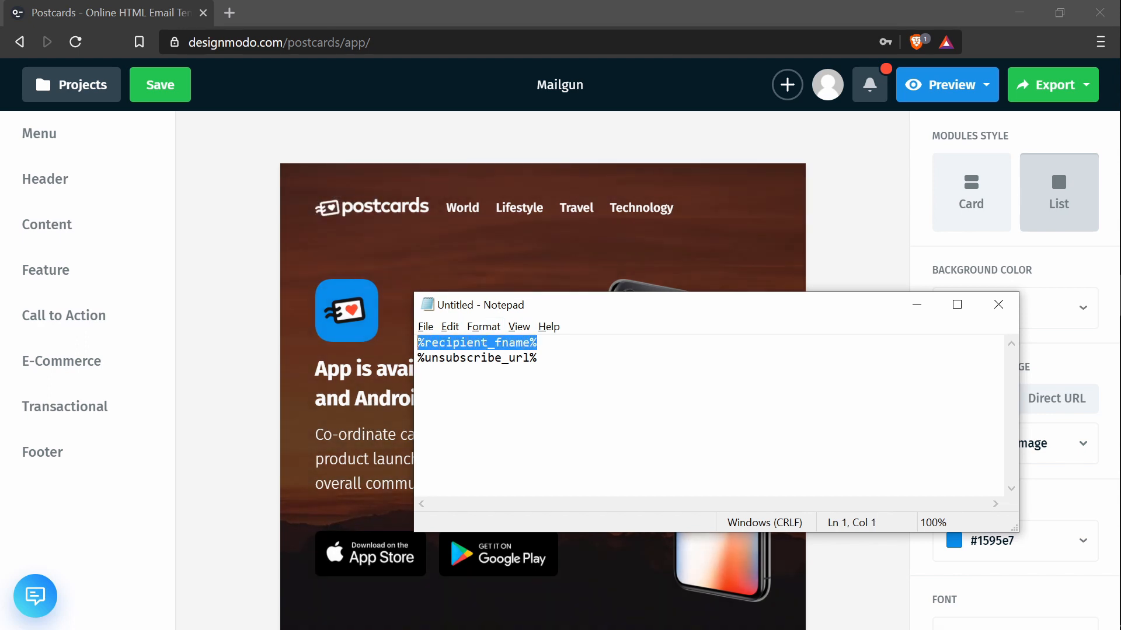
{"action": "left_click", "coordinate": [998, 304]}
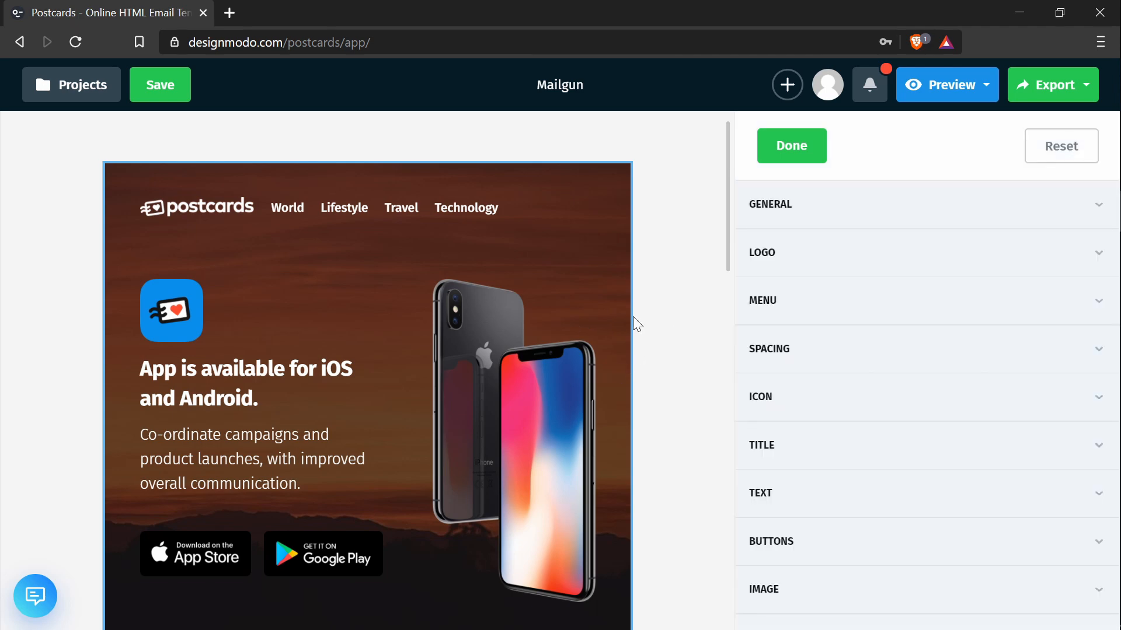
{"action": "mouse_move", "coordinate": [854, 447]}
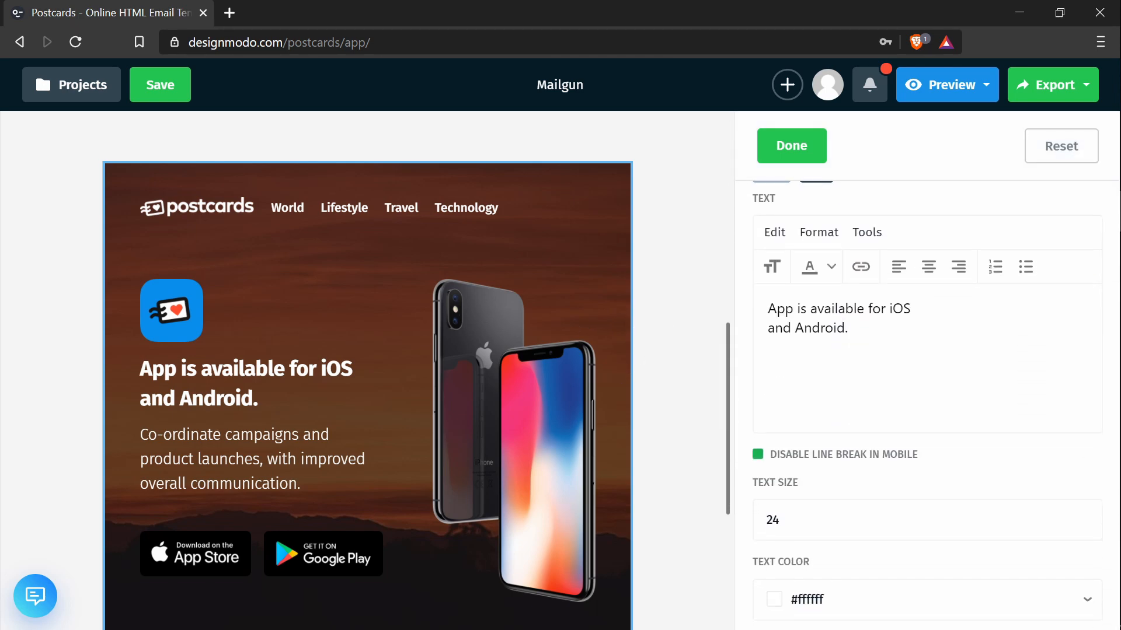
{"action": "mouse_move", "coordinate": [869, 363]}
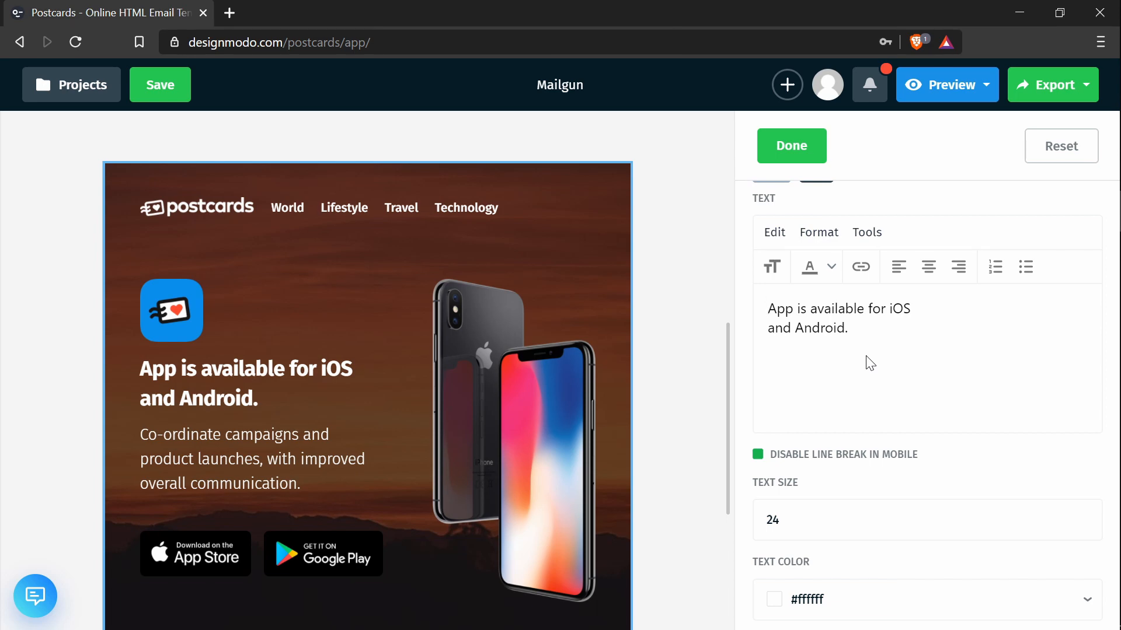
- Prefix the header title with 'Hey %recipient_fname%,' and finish editing
{"action": "type", "text": "Hey"}
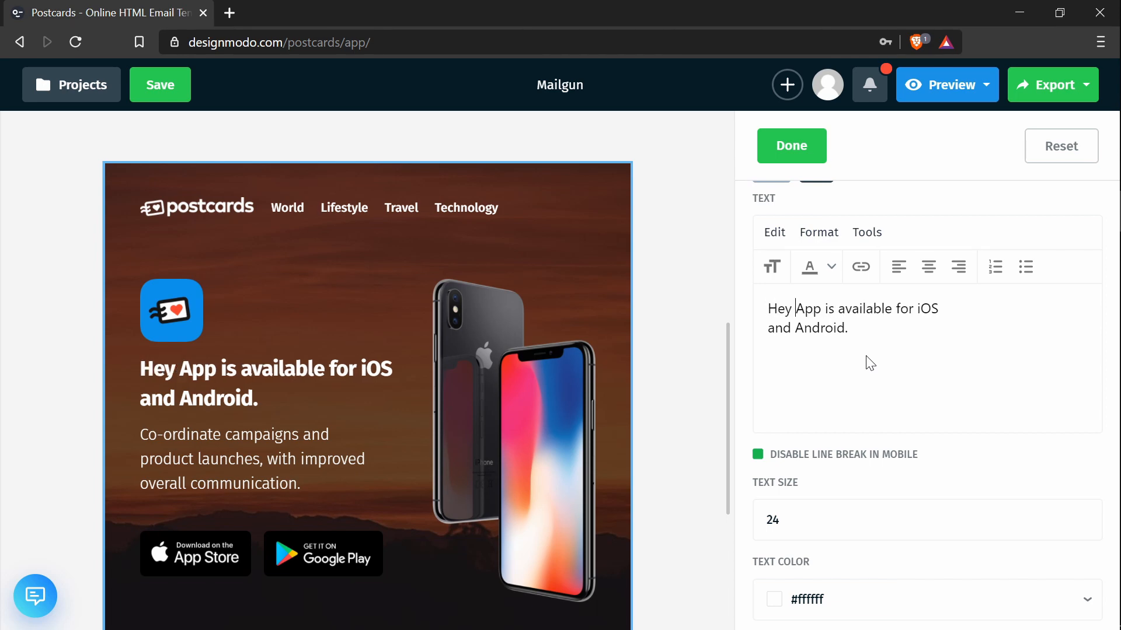
{"action": "type", "text": "%recipient_fname%,"}
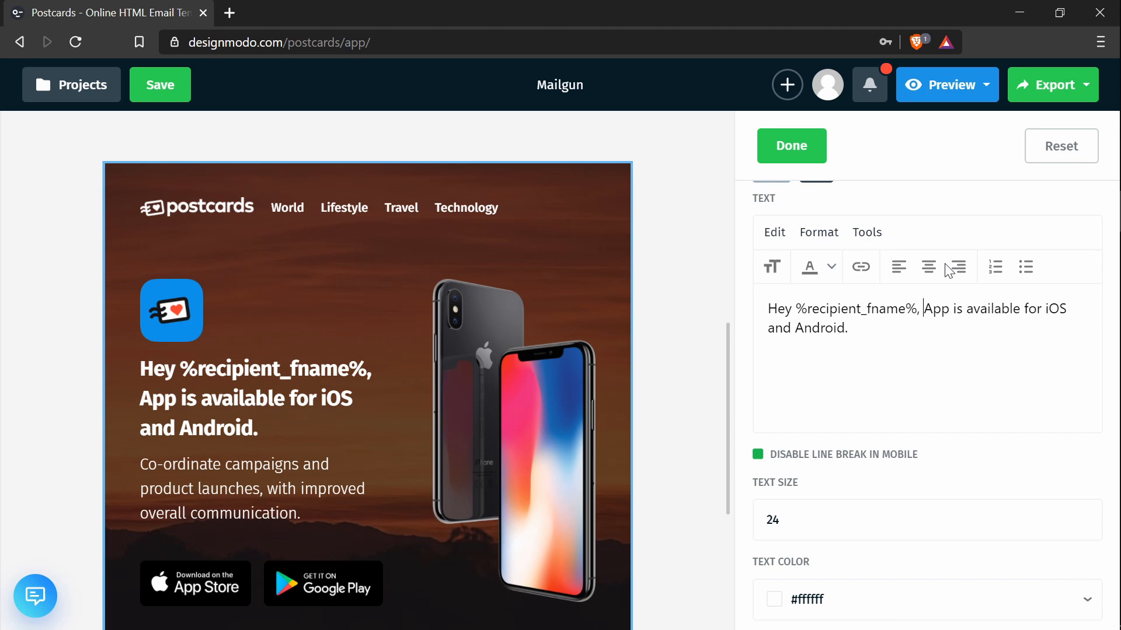
{"action": "left_click", "coordinate": [791, 146]}
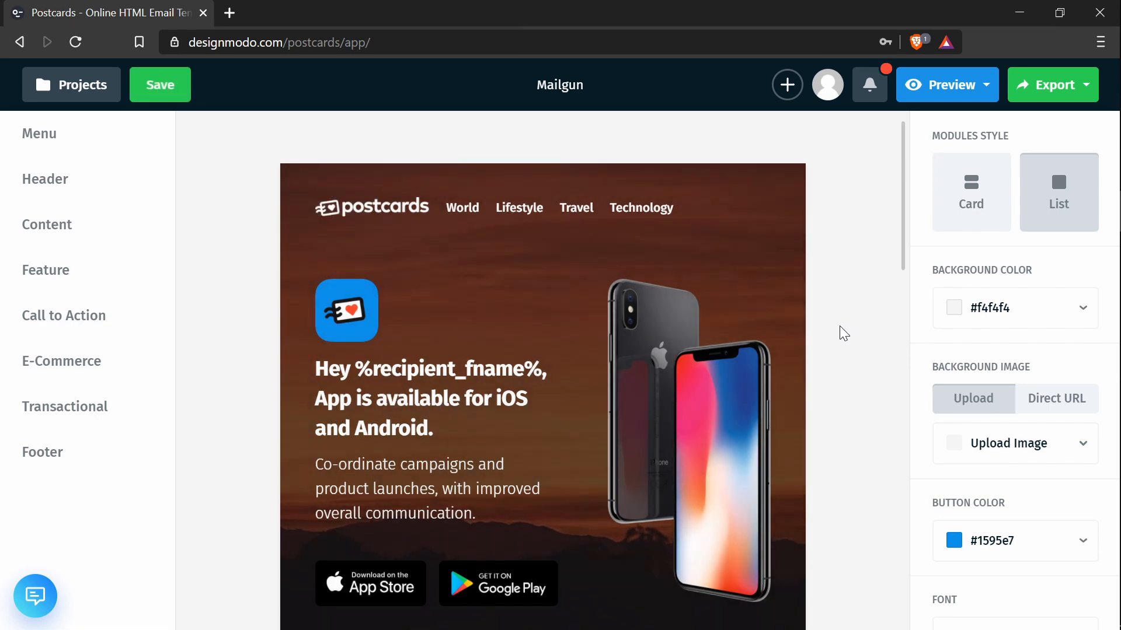
- Set footer Column #2 Link #2 to 'Unsubscribe' with URL %unsubscribe_url%
{"action": "scroll", "scroll_direction": "down", "scroll_amount": 3}
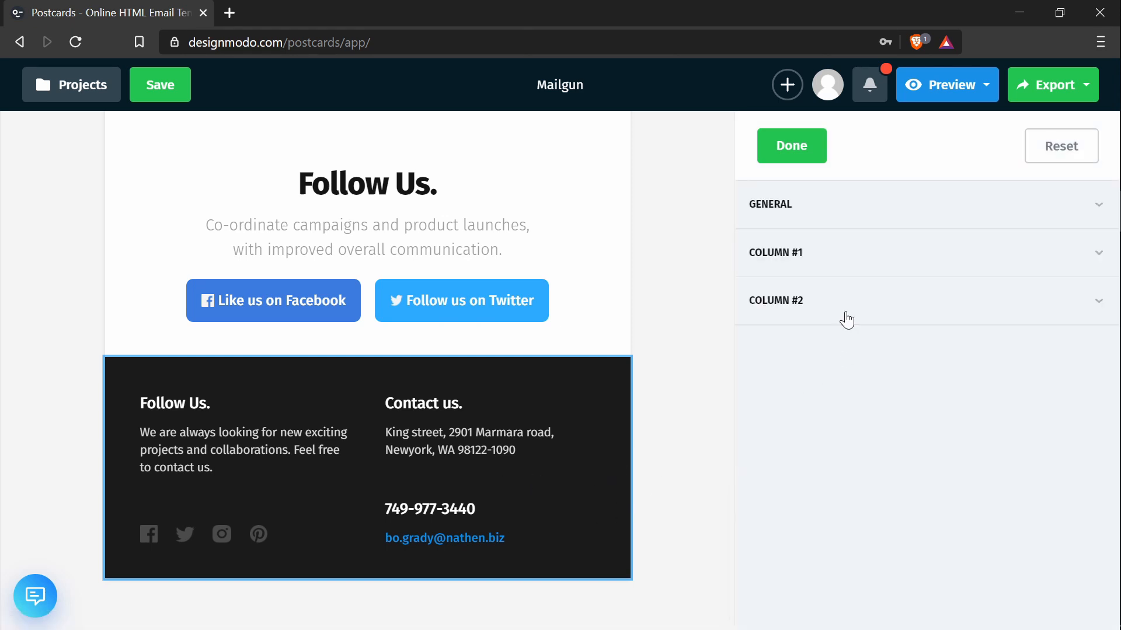
{"action": "mouse_move", "coordinate": [805, 317]}
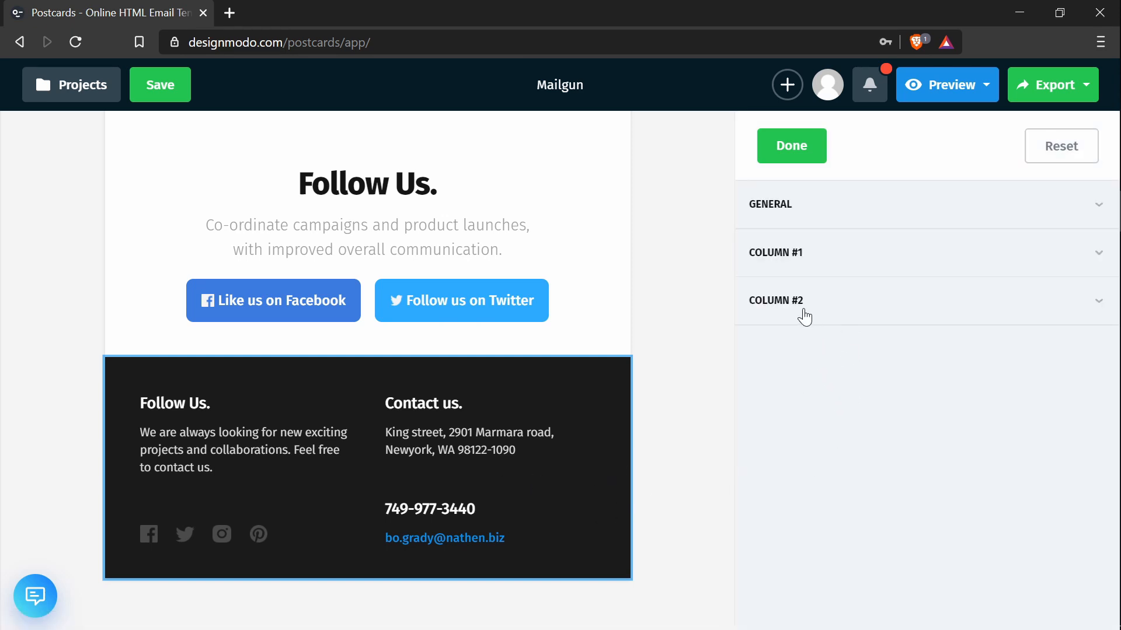
{"action": "left_click", "coordinate": [776, 300]}
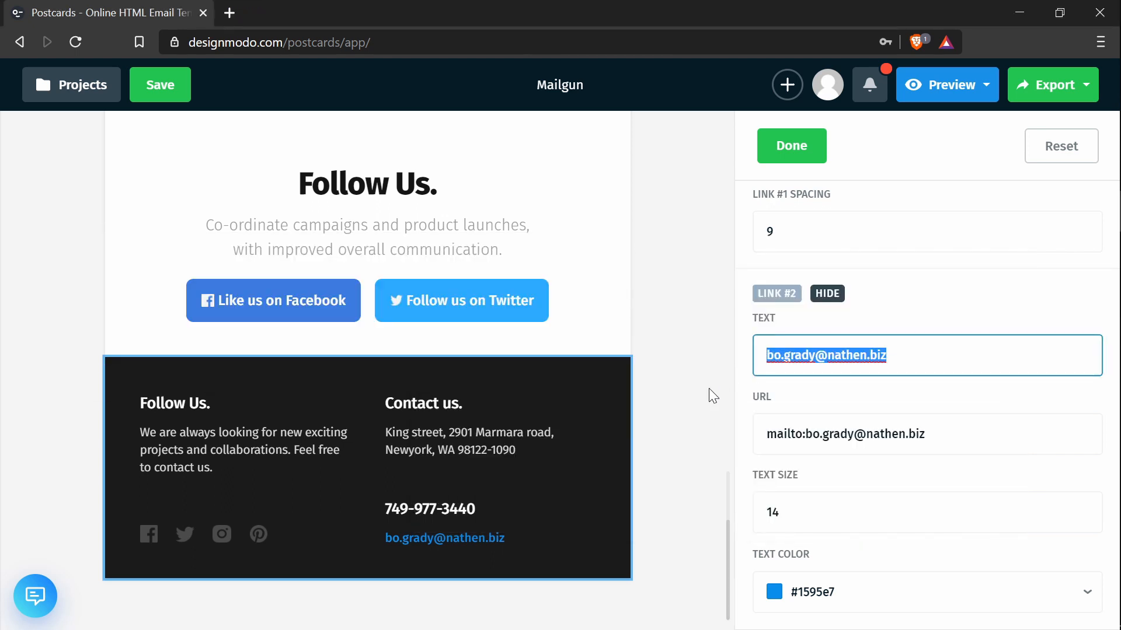
{"action": "type", "text": "Unsubscribe"}
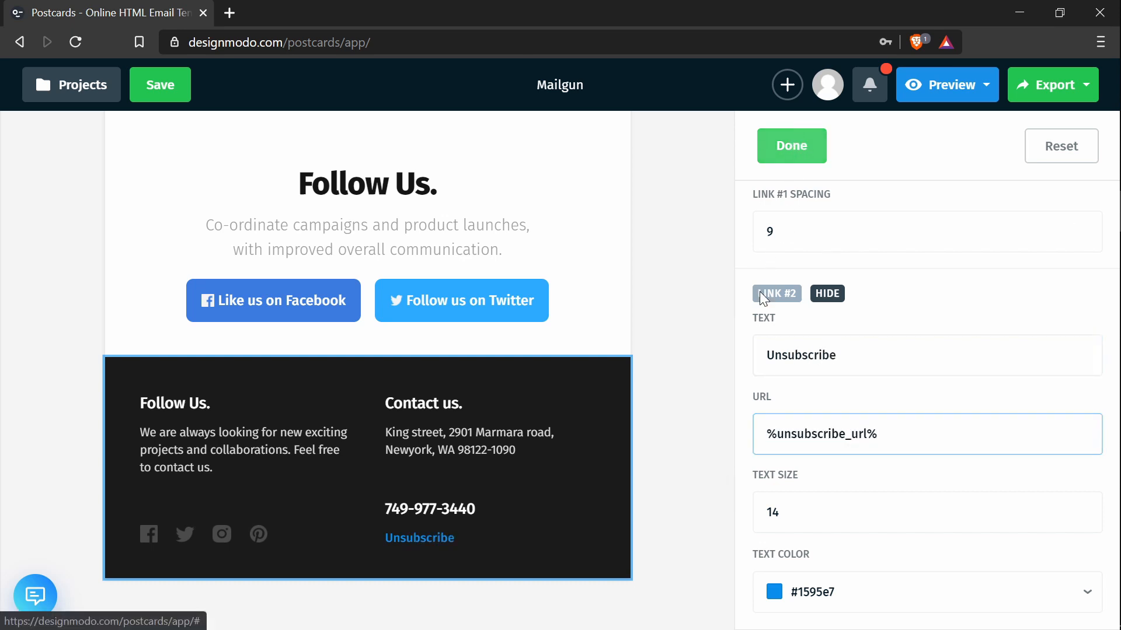
{"action": "left_click", "coordinate": [792, 146]}
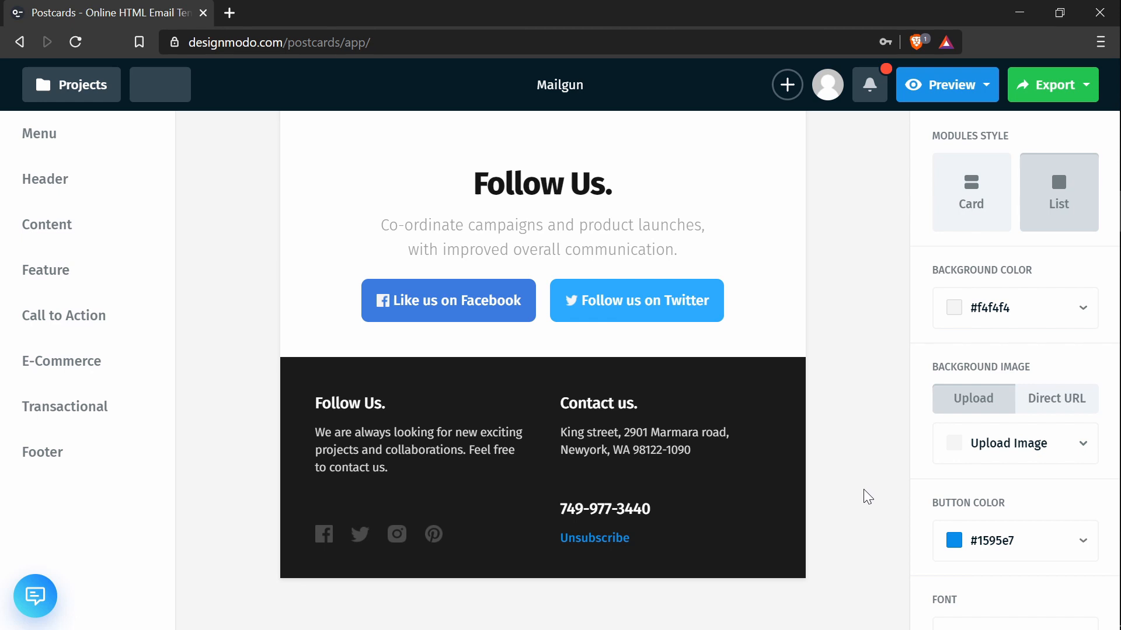
{"action": "mouse_move", "coordinate": [836, 455]}
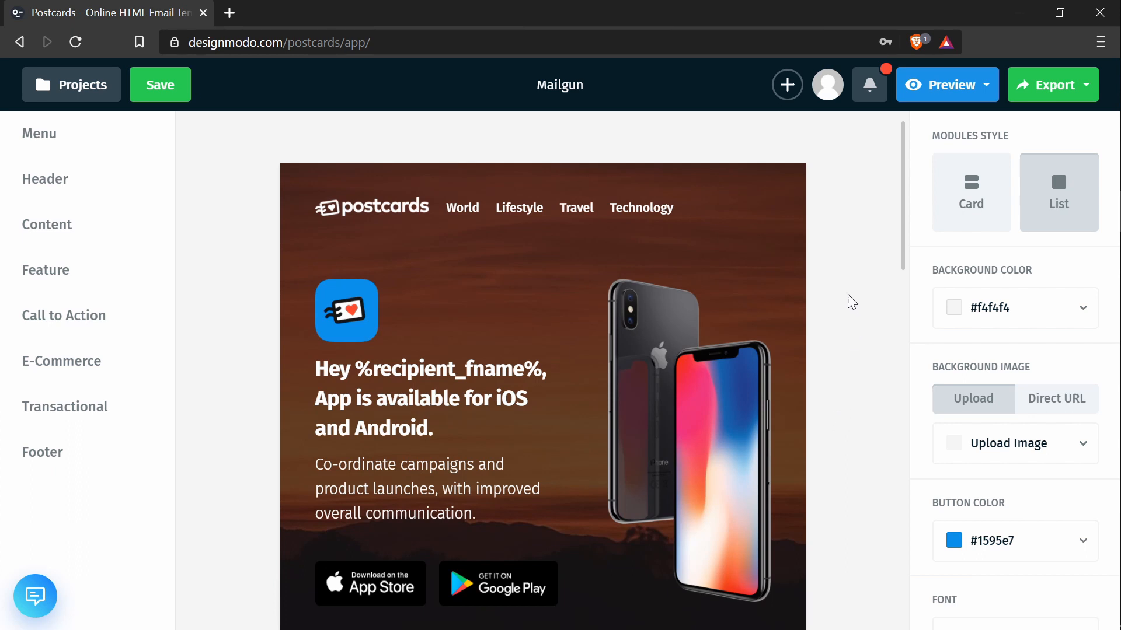
{"action": "mouse_move", "coordinate": [1032, 95]}
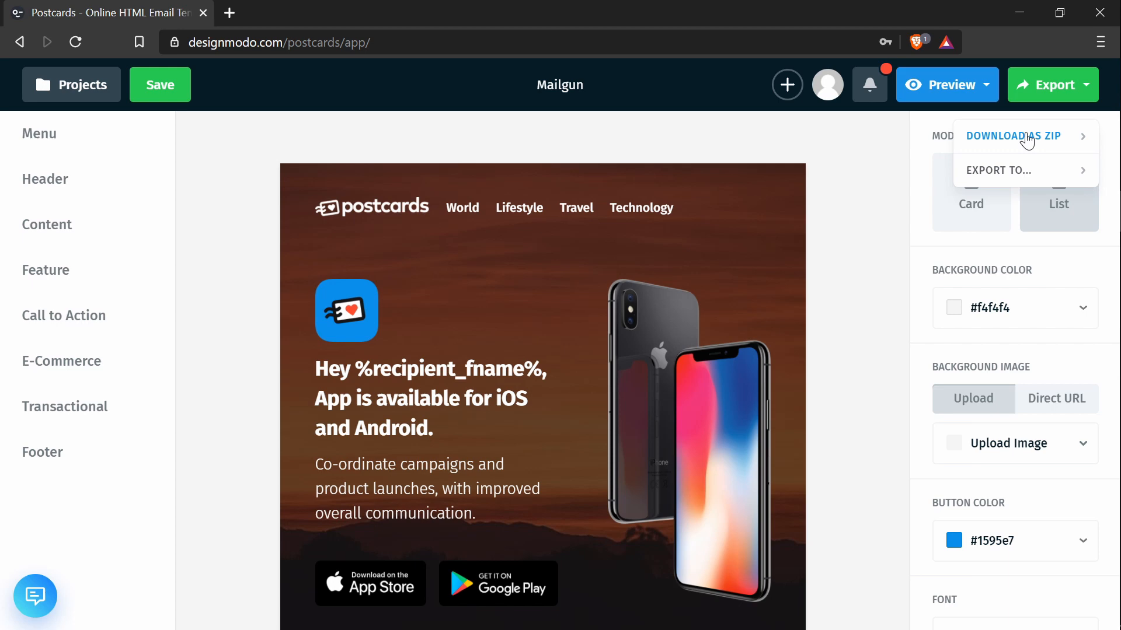
- Download the template as a ZIP with 'Host images online' switched on
{"action": "left_click", "coordinate": [1024, 136]}
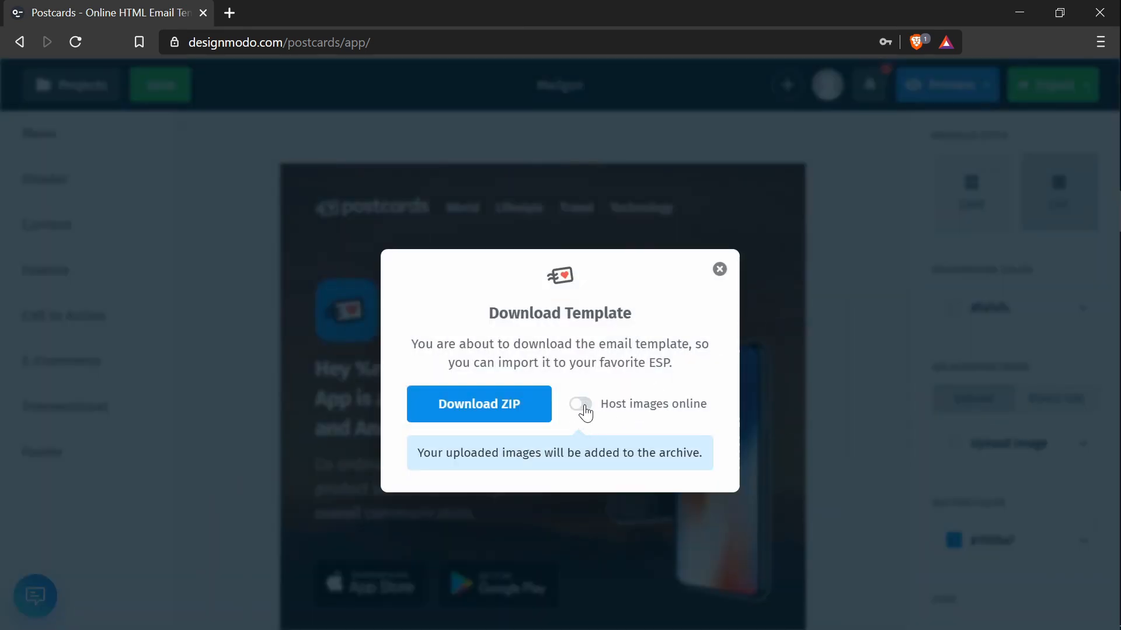
{"action": "left_click", "coordinate": [580, 404]}
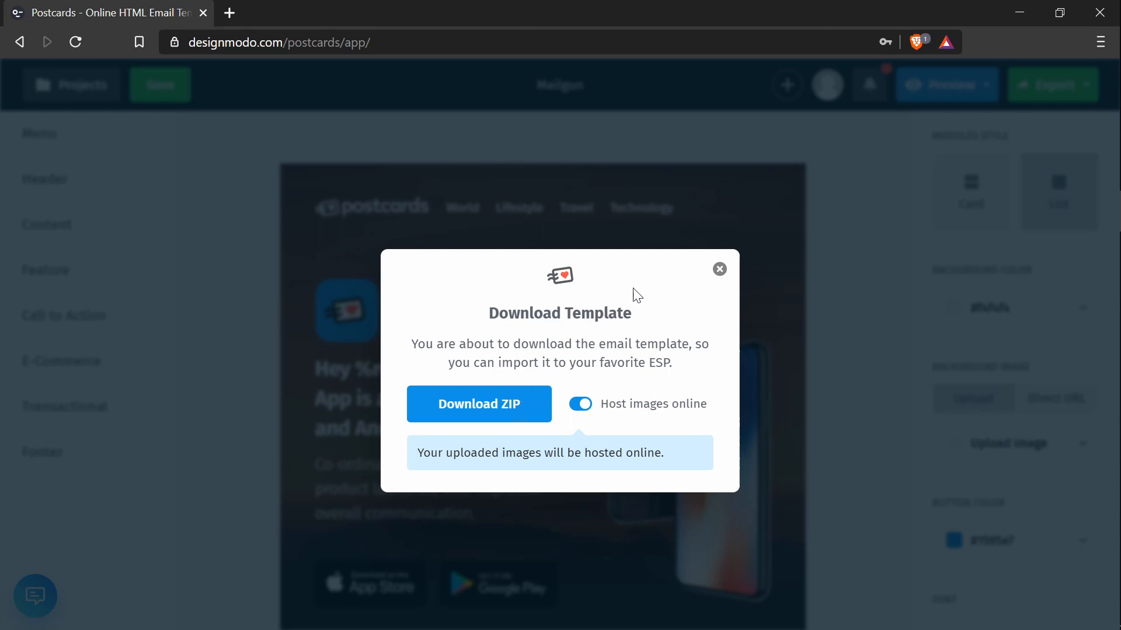
{"action": "left_click", "coordinate": [719, 269]}
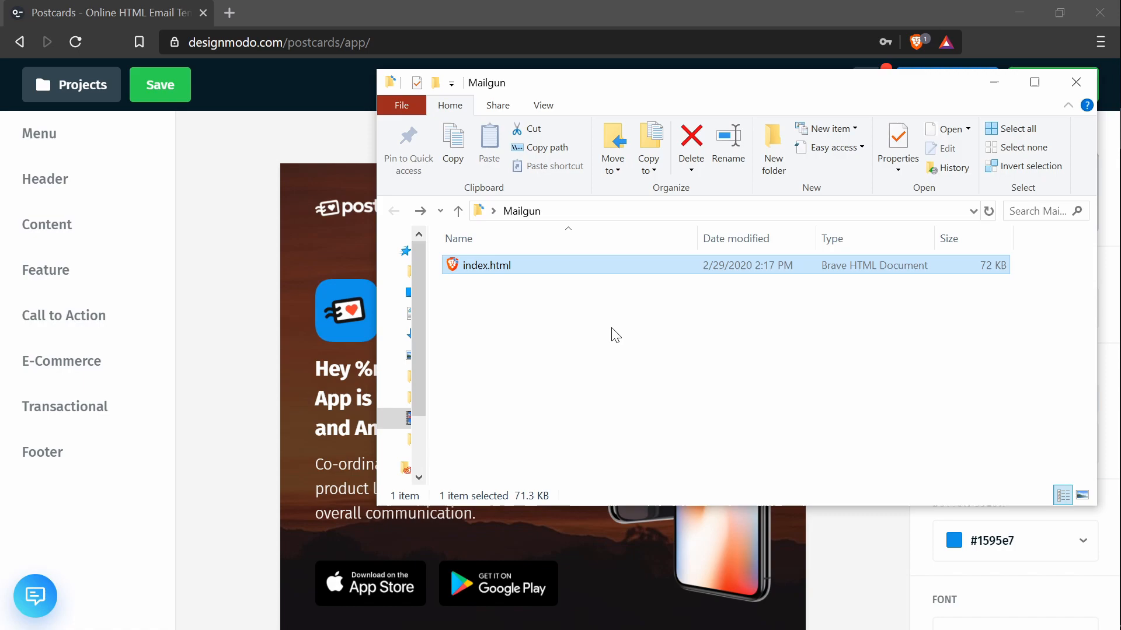
- Open index.html from the Mailgun folder in Brave and scroll through the email
{"action": "double_click", "coordinate": [486, 264]}
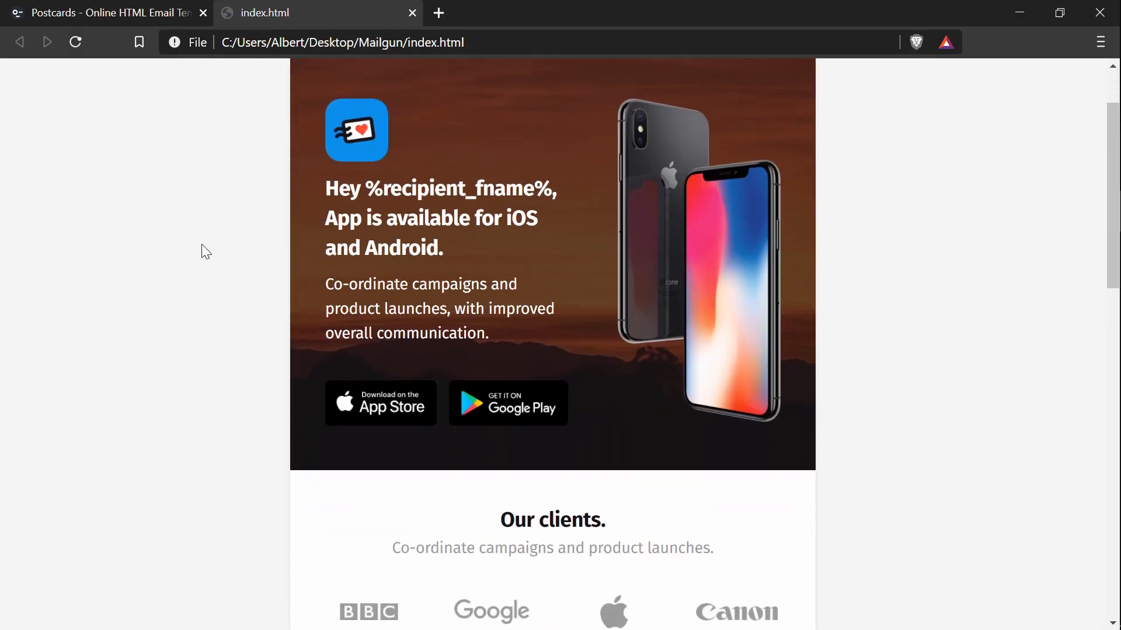
{"action": "scroll", "scroll_direction": "down", "scroll_amount": 3}
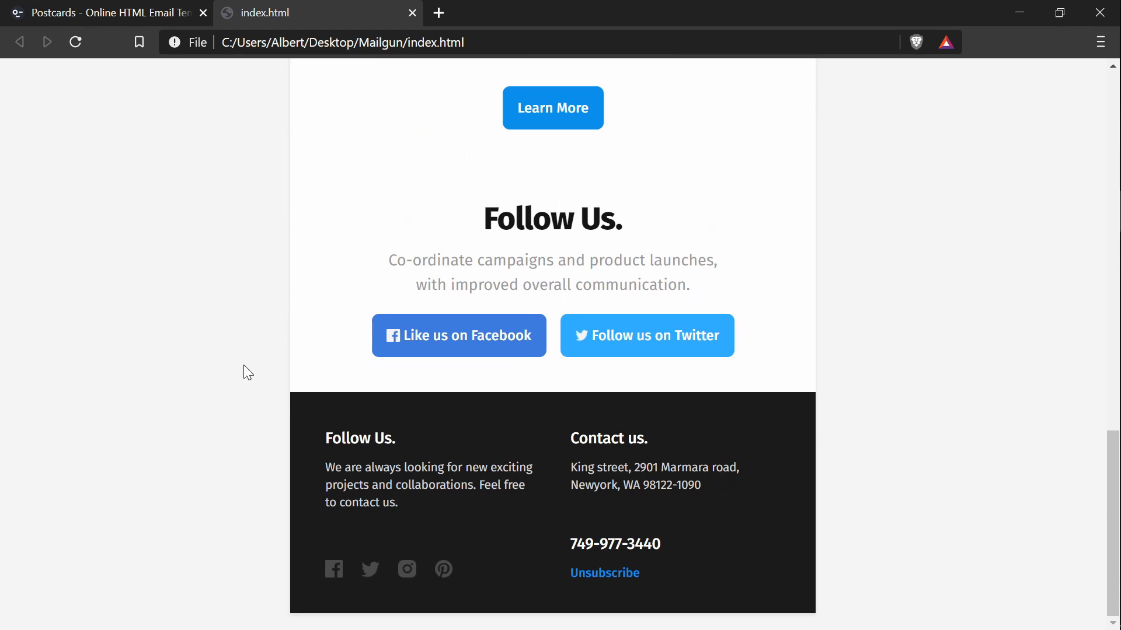
{"action": "scroll", "scroll_direction": "up", "scroll_amount": 3}
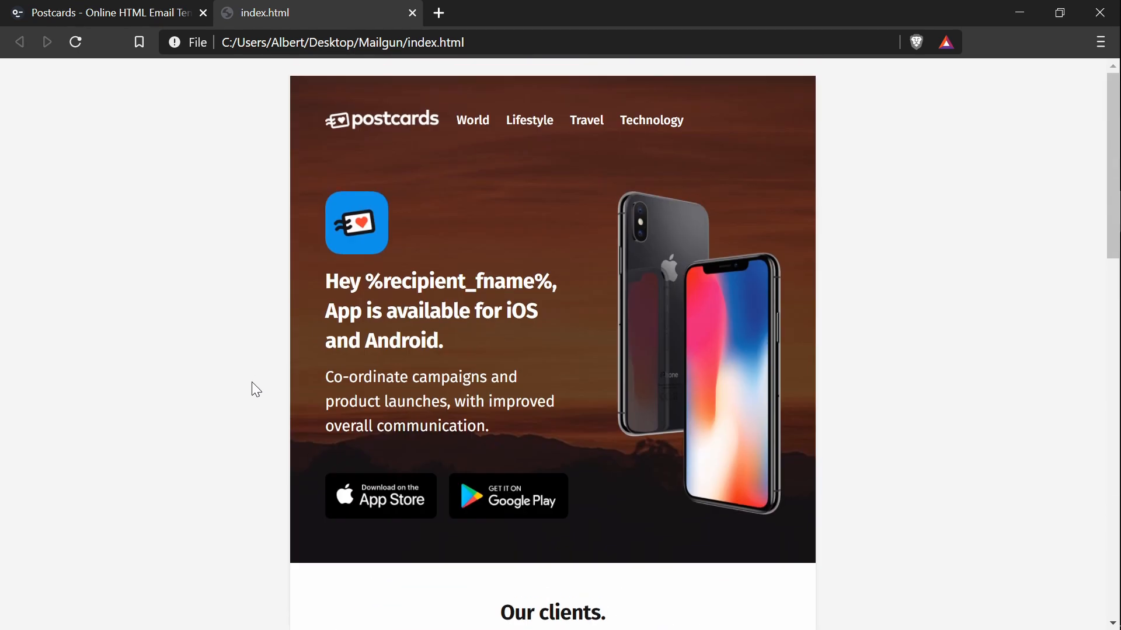
{"action": "mouse_move", "coordinate": [259, 284]}
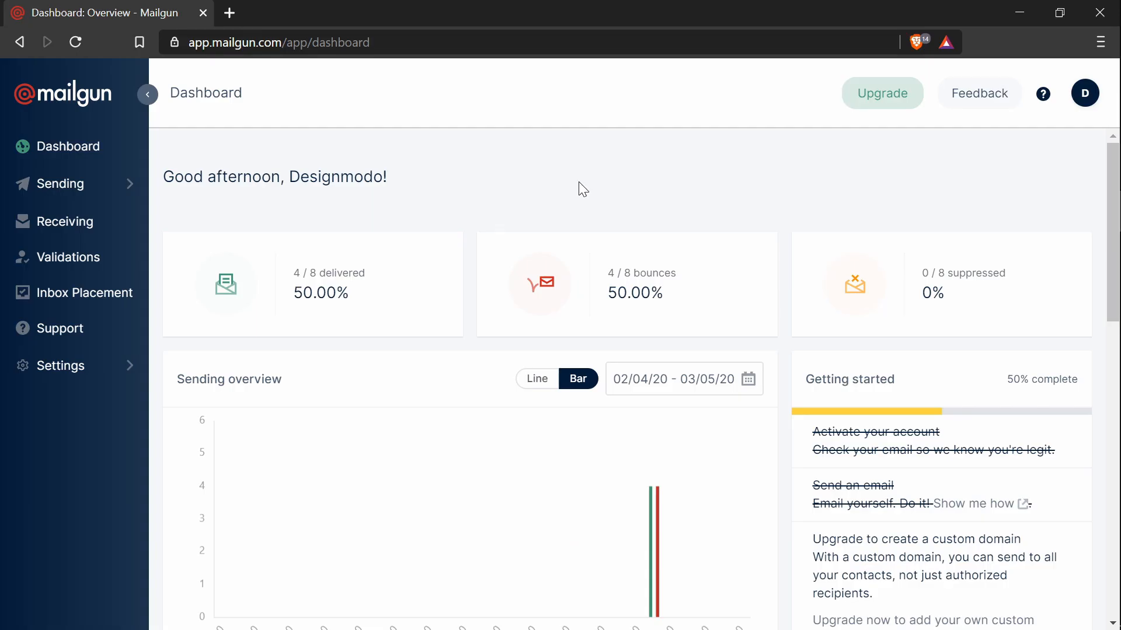
{"action": "mouse_move", "coordinate": [513, 214]}
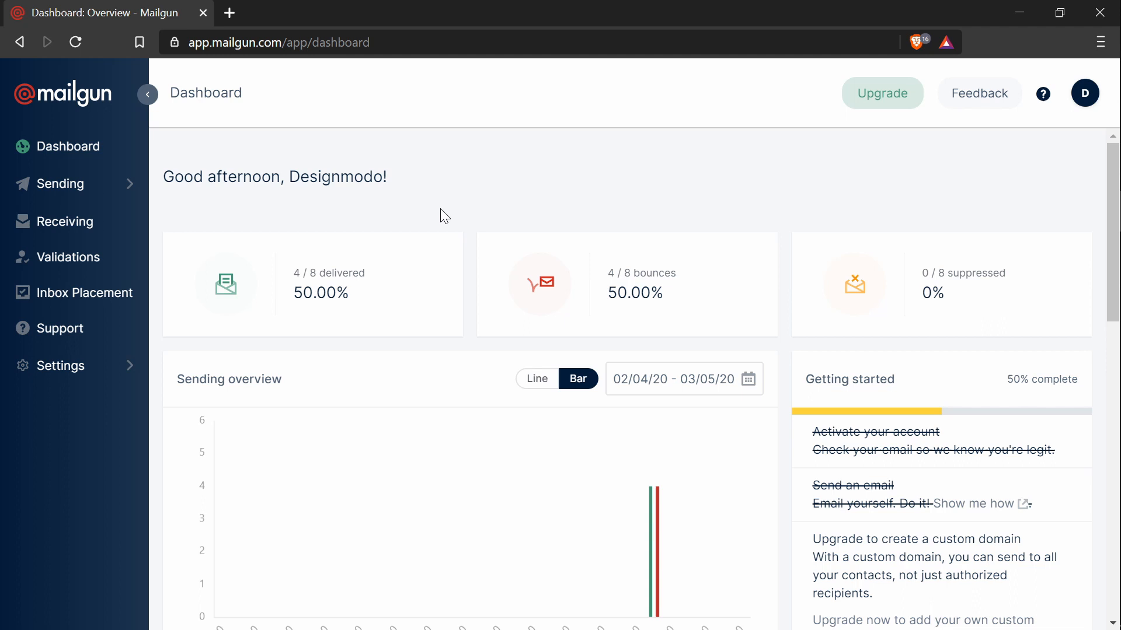
{"action": "mouse_move", "coordinate": [278, 201]}
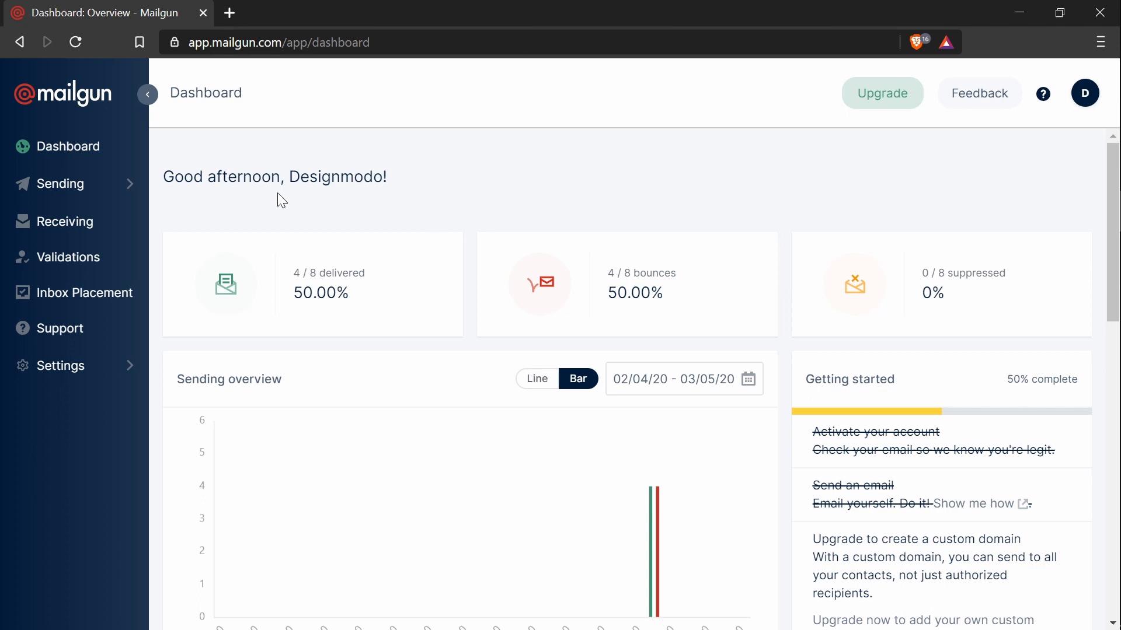
- Expand the Sending section in the Mailgun dashboard sidebar
{"action": "left_click", "coordinate": [61, 183]}
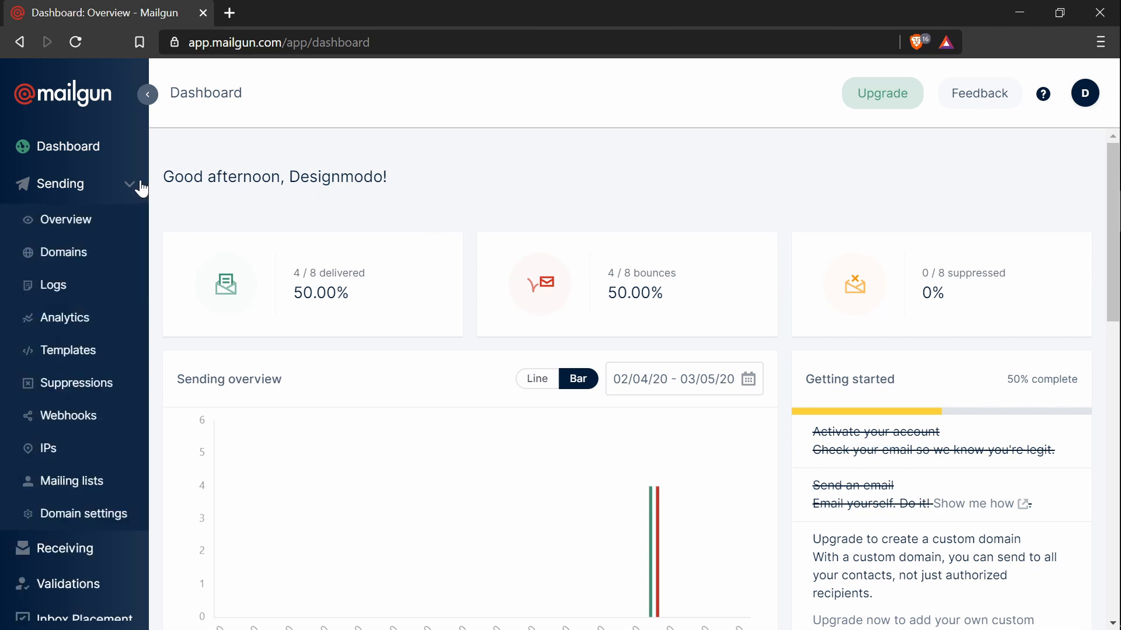
- Create a new Mailgun message template from the Blank template option
{"action": "left_click", "coordinate": [67, 350]}
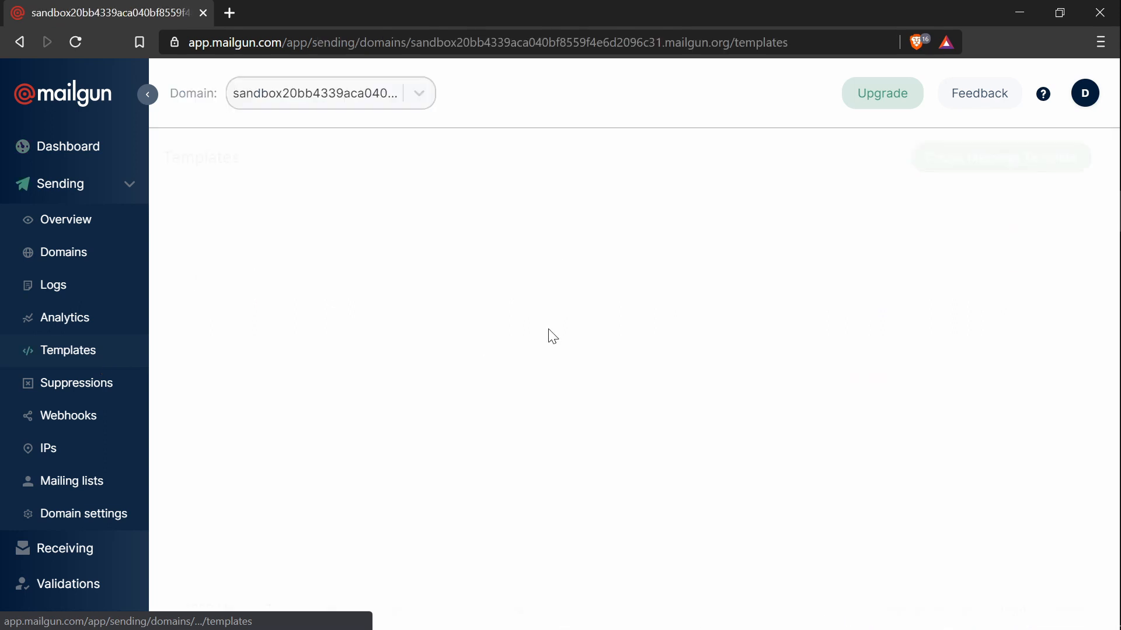
{"action": "left_click", "coordinate": [1000, 157]}
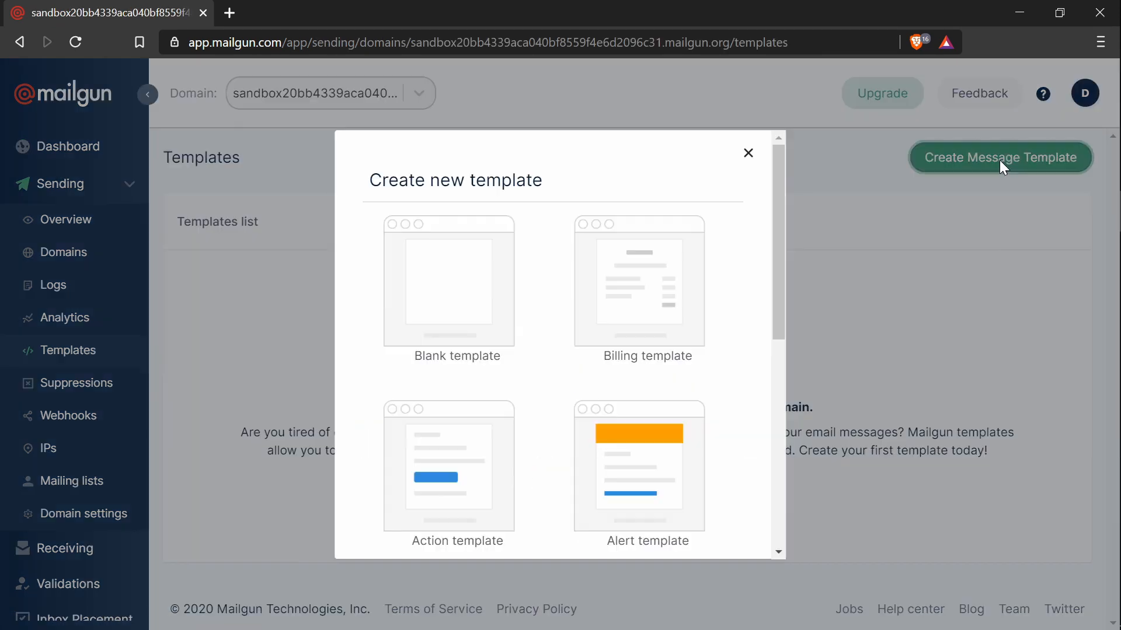
{"action": "mouse_move", "coordinate": [475, 335]}
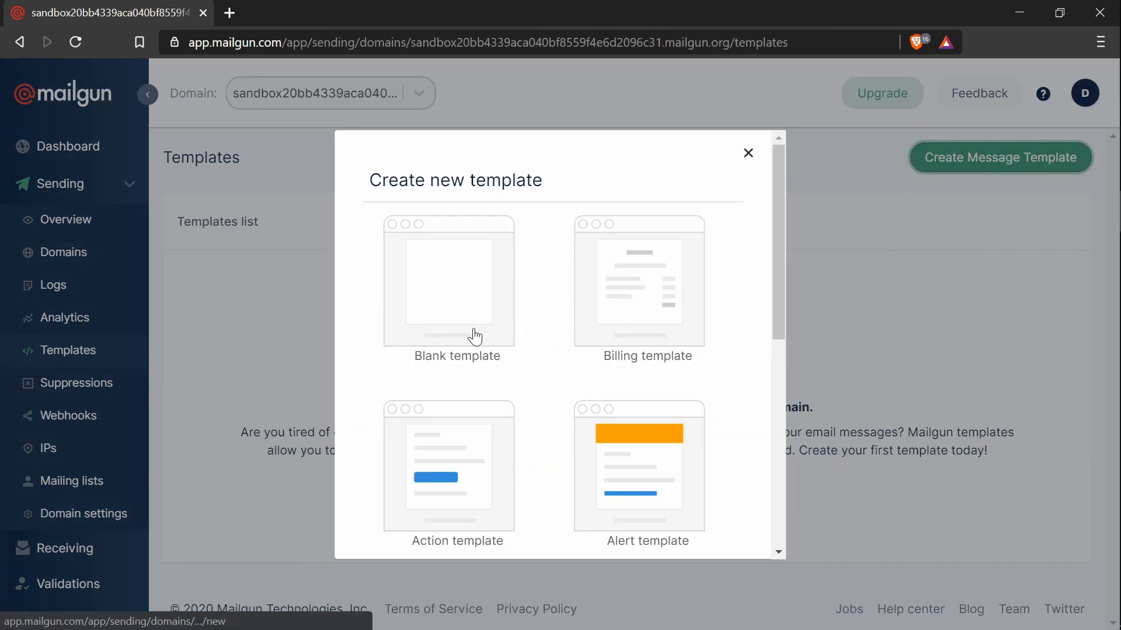
{"action": "left_click", "coordinate": [448, 282]}
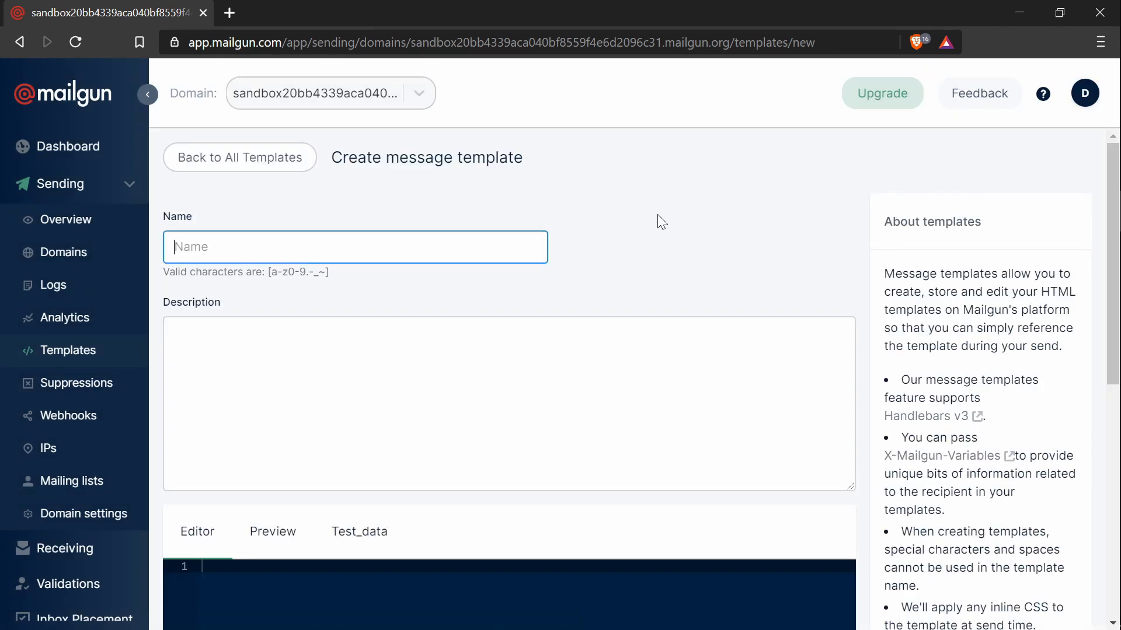
- Enter template name 'postcards' and description 'A description'
{"action": "type", "text": "postcard"}
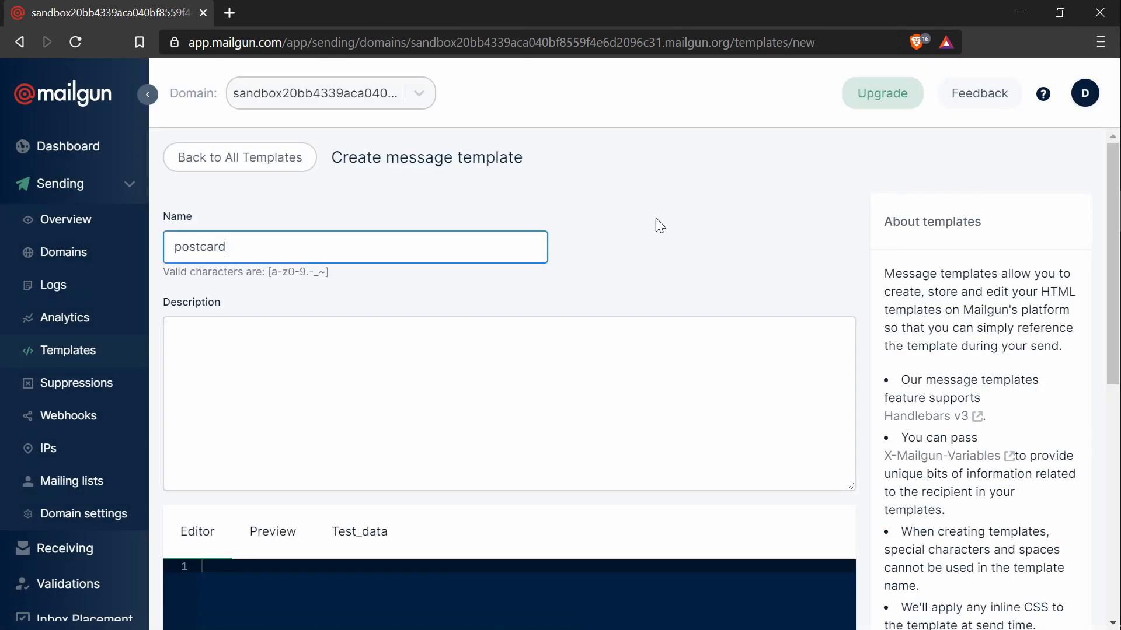
{"action": "type", "text": "A descr"}
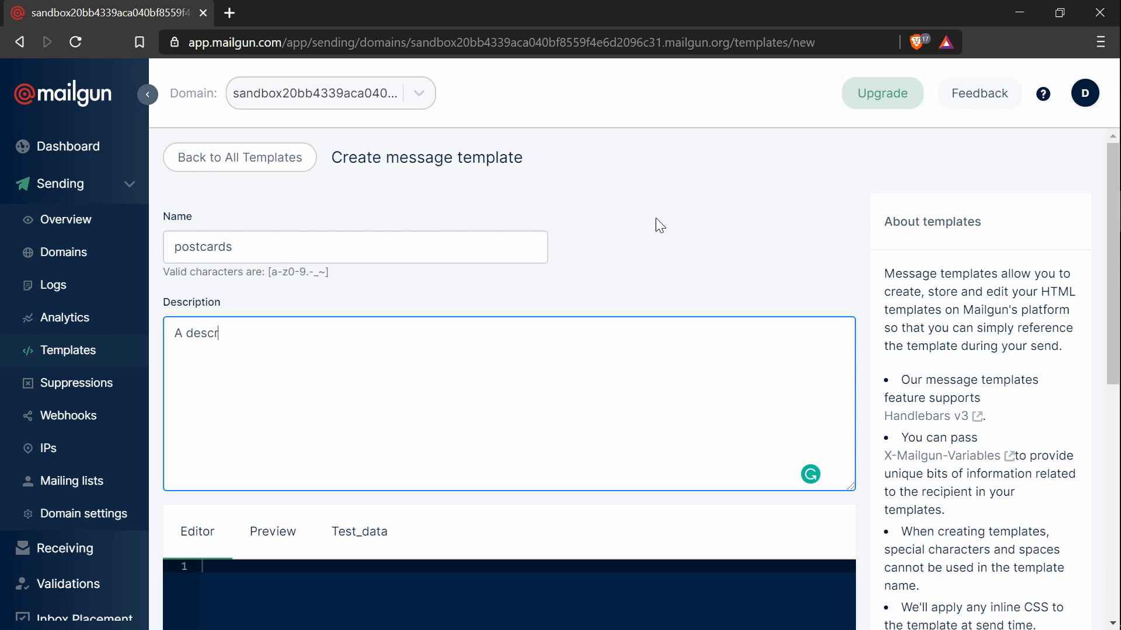
{"action": "type", "text": "ip"}
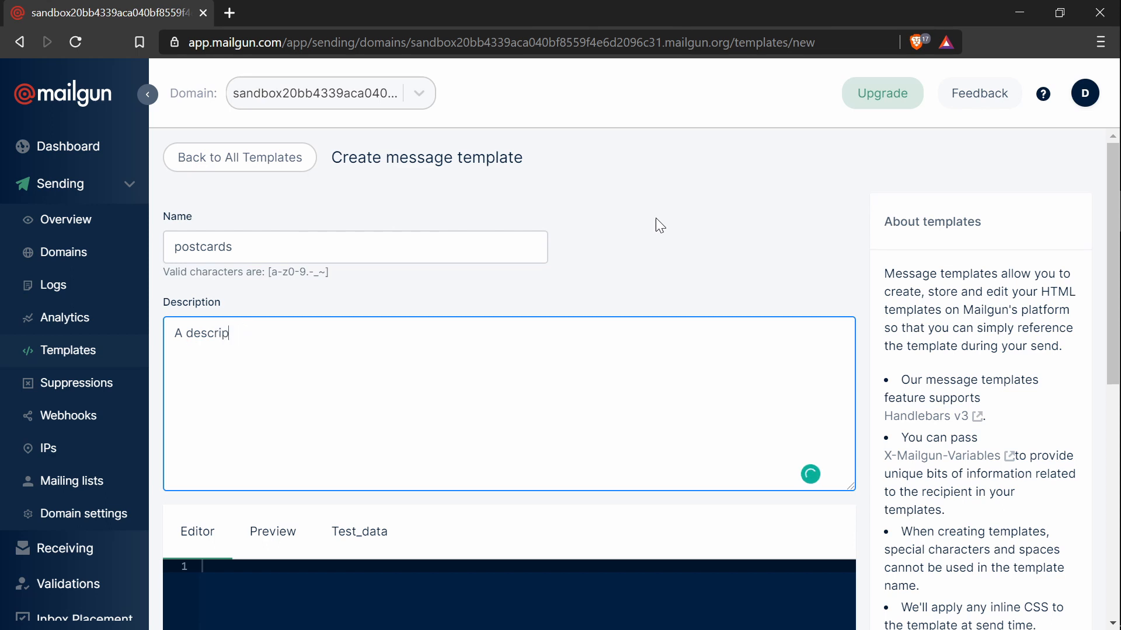
{"action": "type", "text": "tion"}
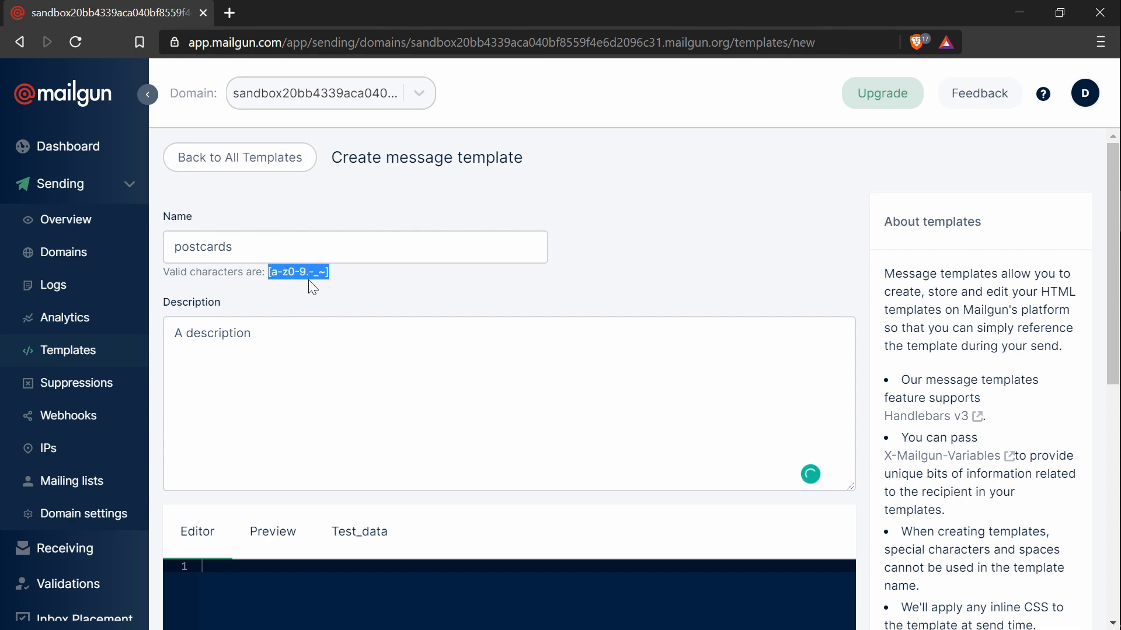
{"action": "scroll", "scroll_direction": "down", "scroll_amount": 3}
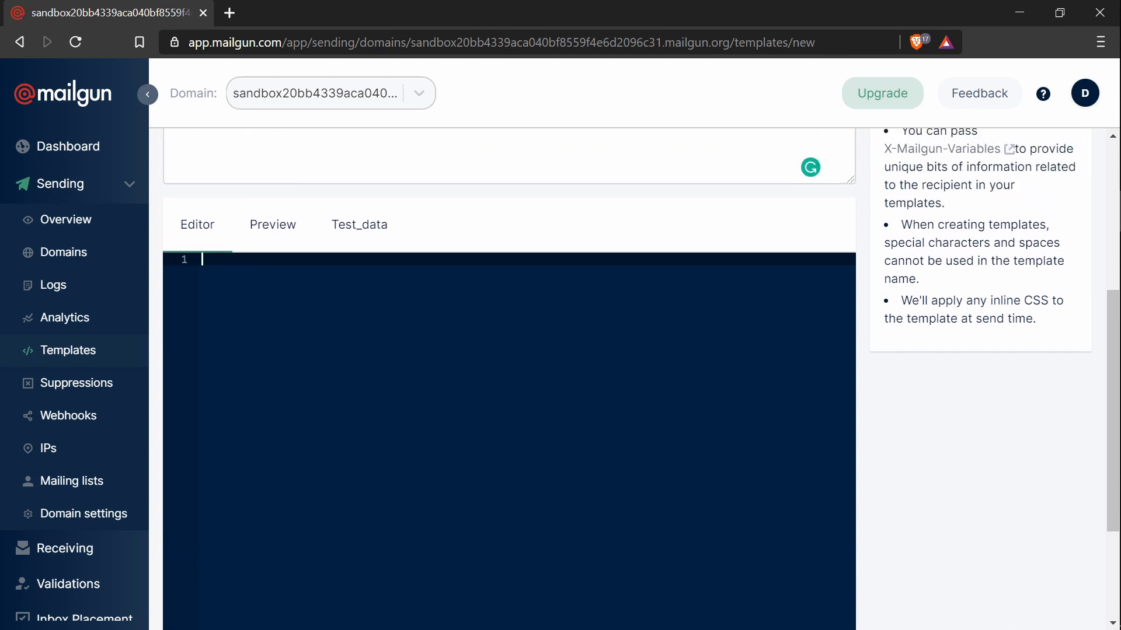
- Open the exported index.html's code to paste the Postcards HTML into Mailgun's editor
{"action": "key", "text": "Alt+Tab"}
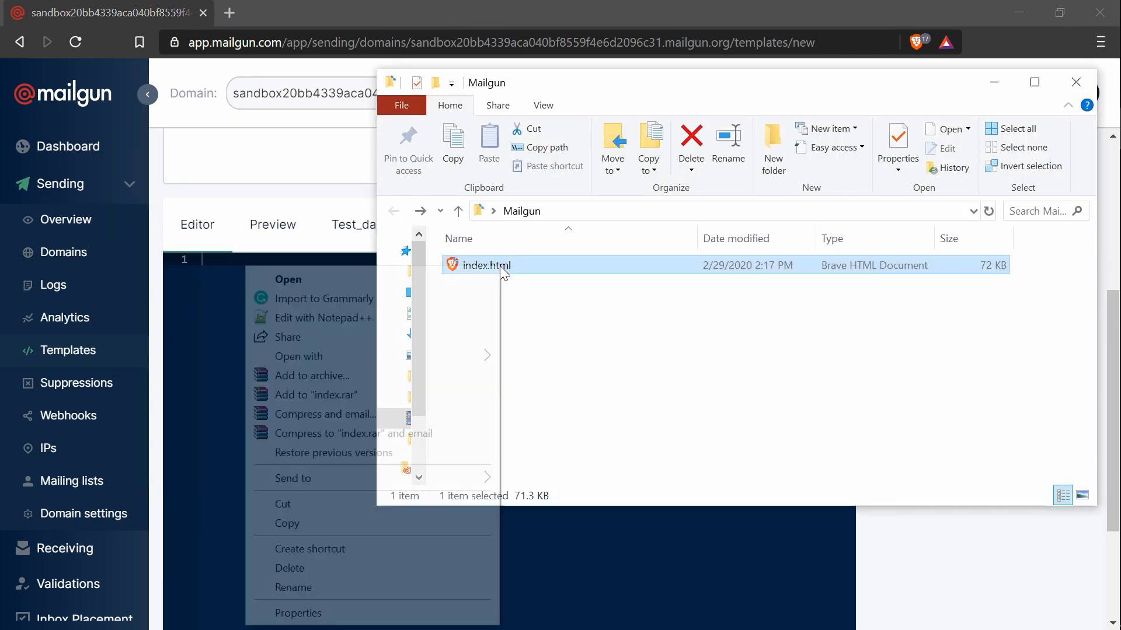
{"action": "left_click", "coordinate": [299, 356]}
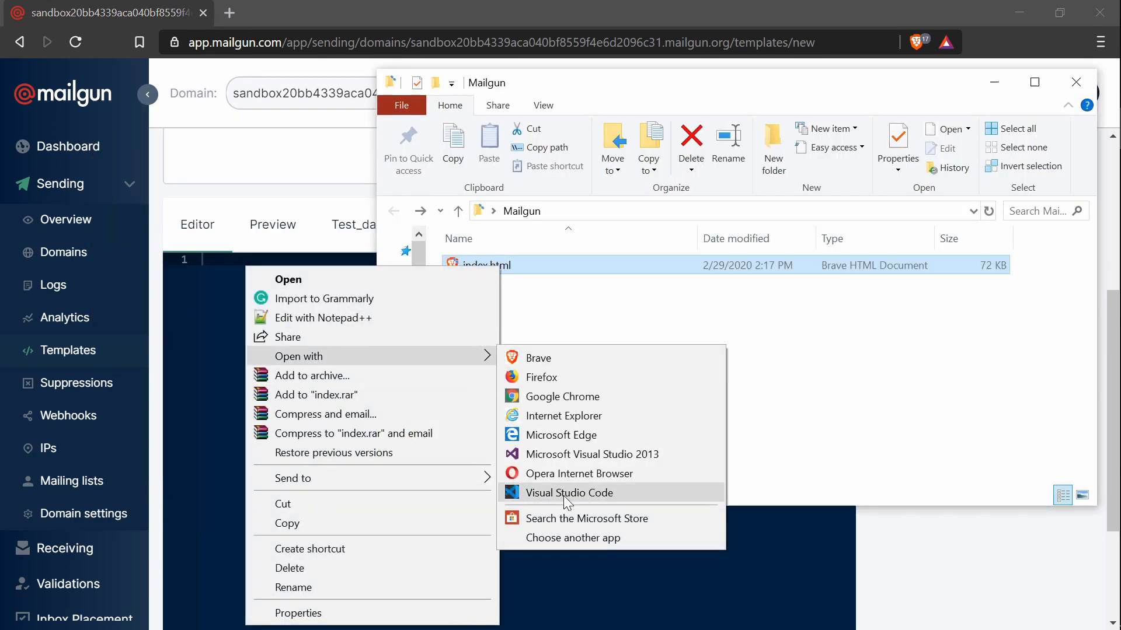
{"action": "left_click", "coordinate": [569, 493]}
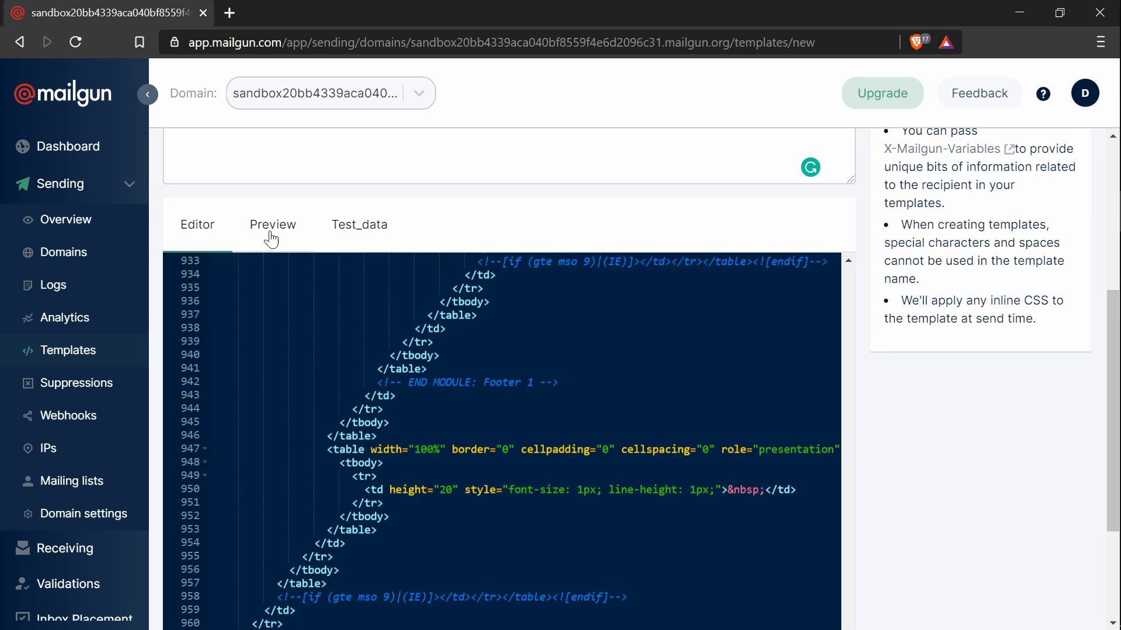
- Review the rendered email in Preview and create the 'postcards' template
{"action": "left_click", "coordinate": [273, 224]}
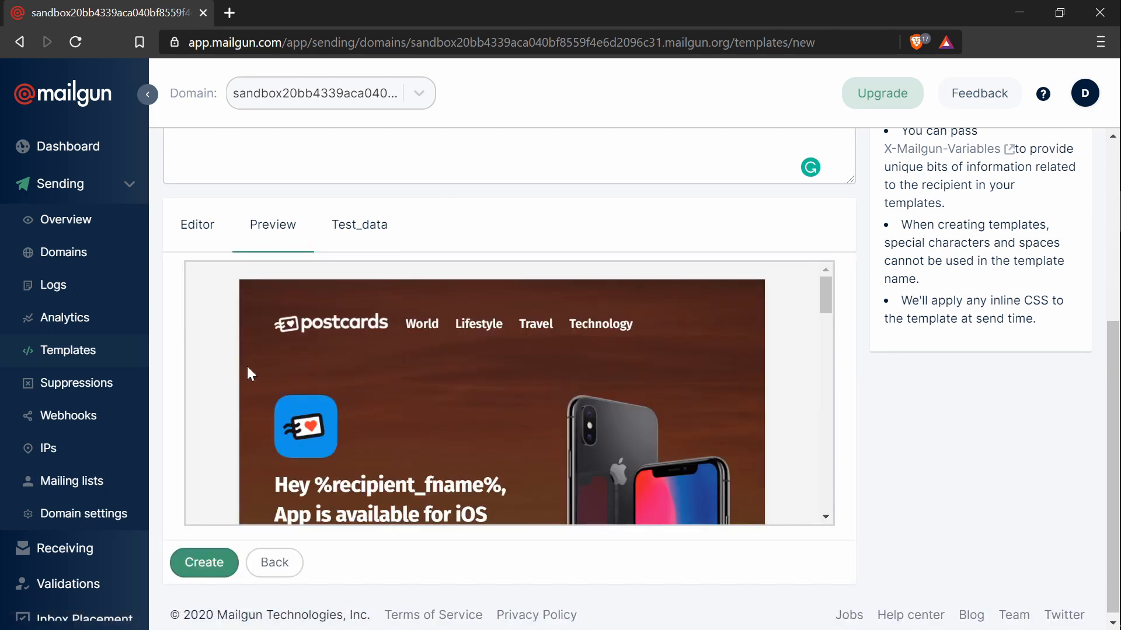
{"action": "scroll", "scroll_direction": "down", "scroll_amount": 3}
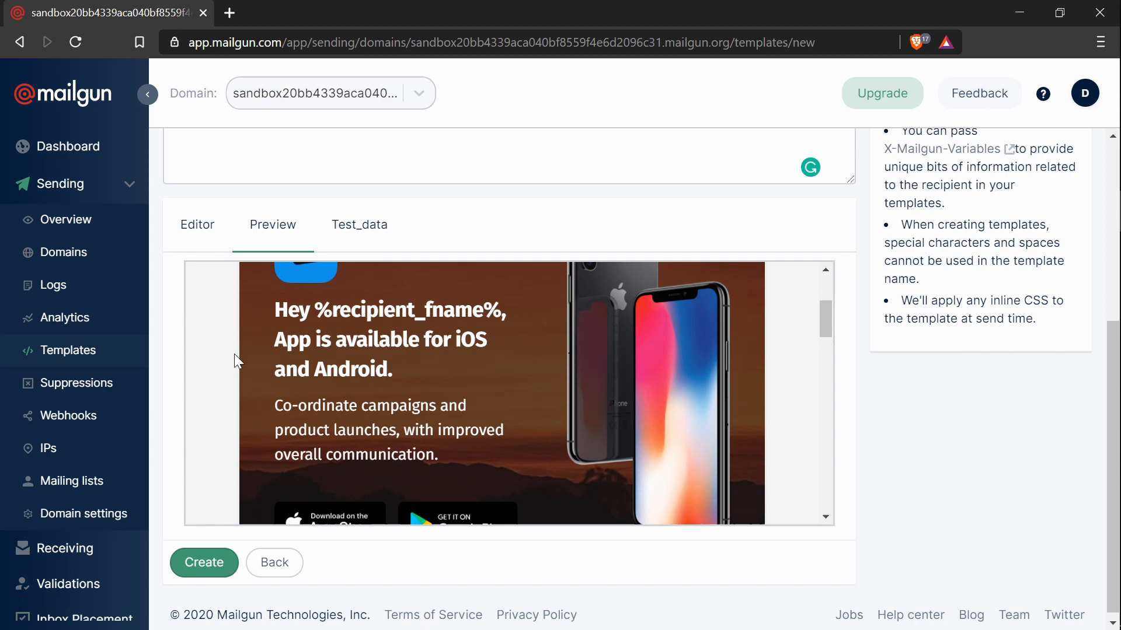
{"action": "scroll", "scroll_direction": "down", "scroll_amount": 3}
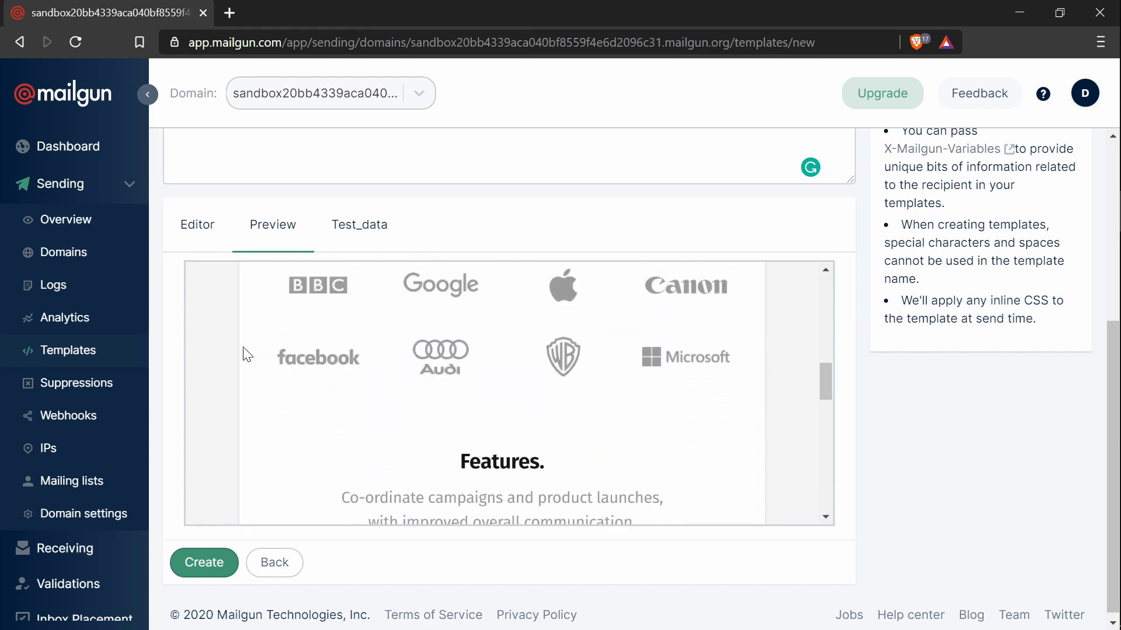
{"action": "scroll", "scroll_direction": "down", "scroll_amount": 3}
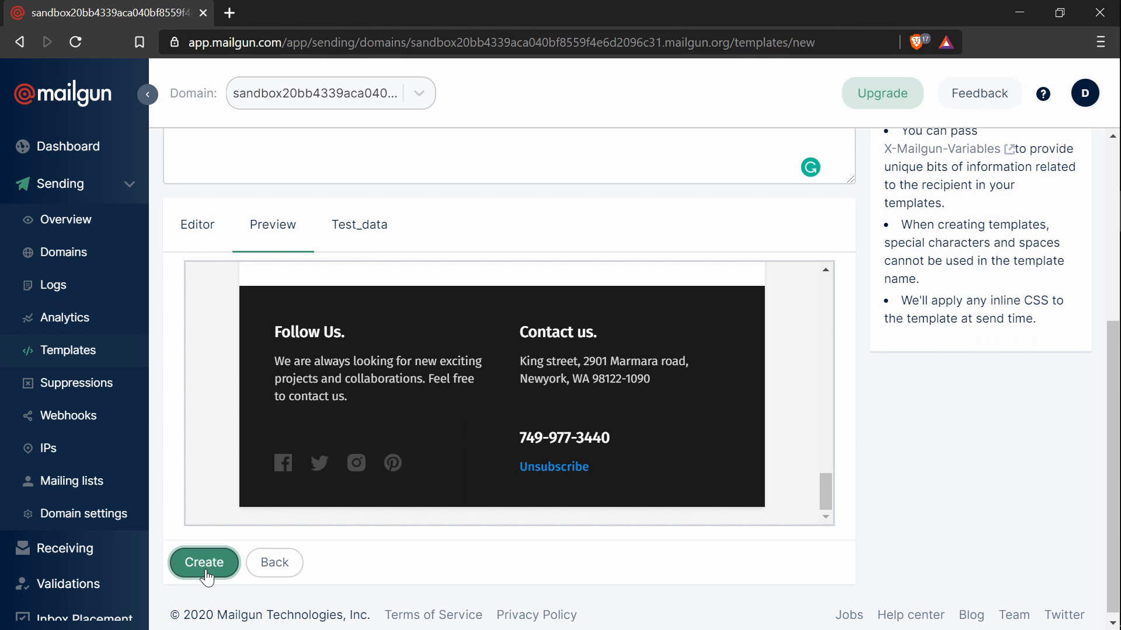
{"action": "left_click", "coordinate": [204, 562]}
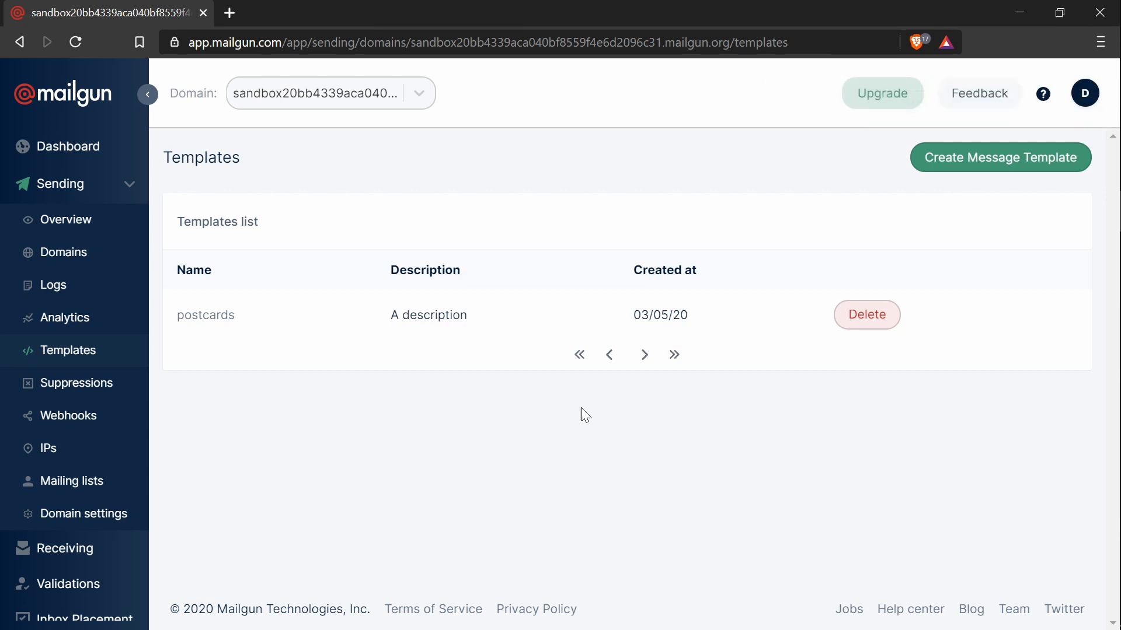
{"action": "mouse_move", "coordinate": [546, 425]}
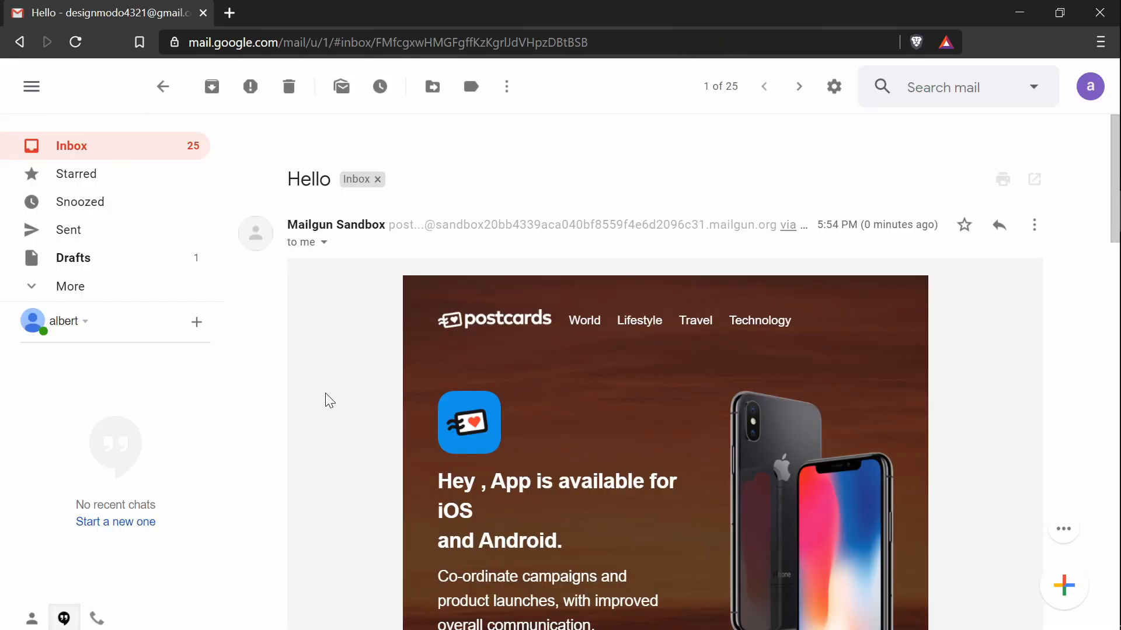
{"action": "mouse_move", "coordinate": [342, 369]}
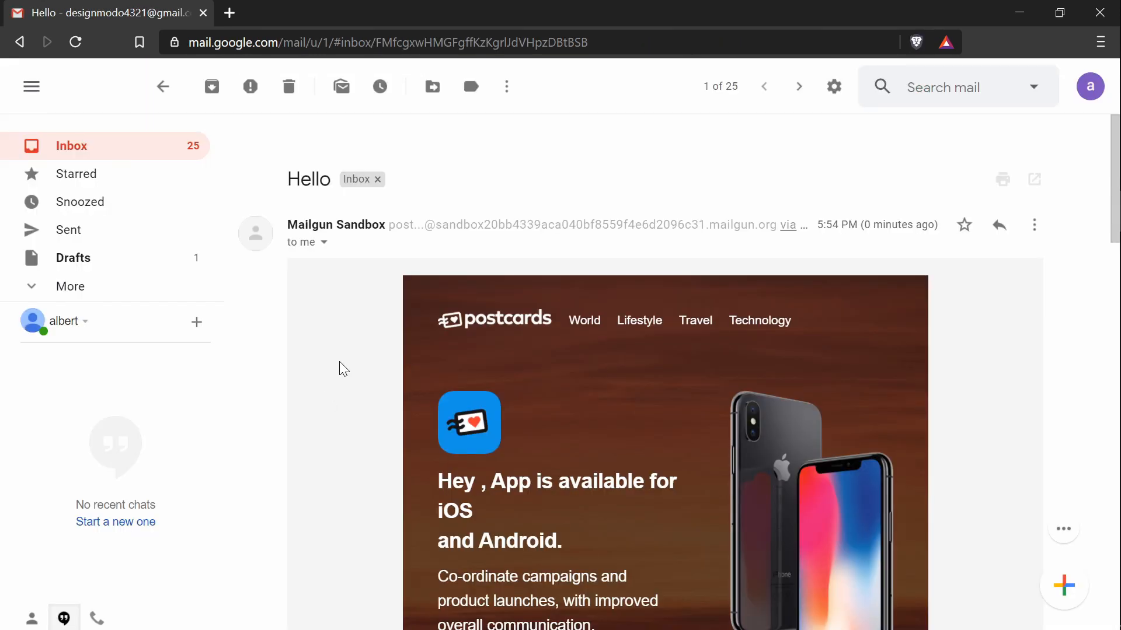
{"action": "mouse_move", "coordinate": [355, 332]}
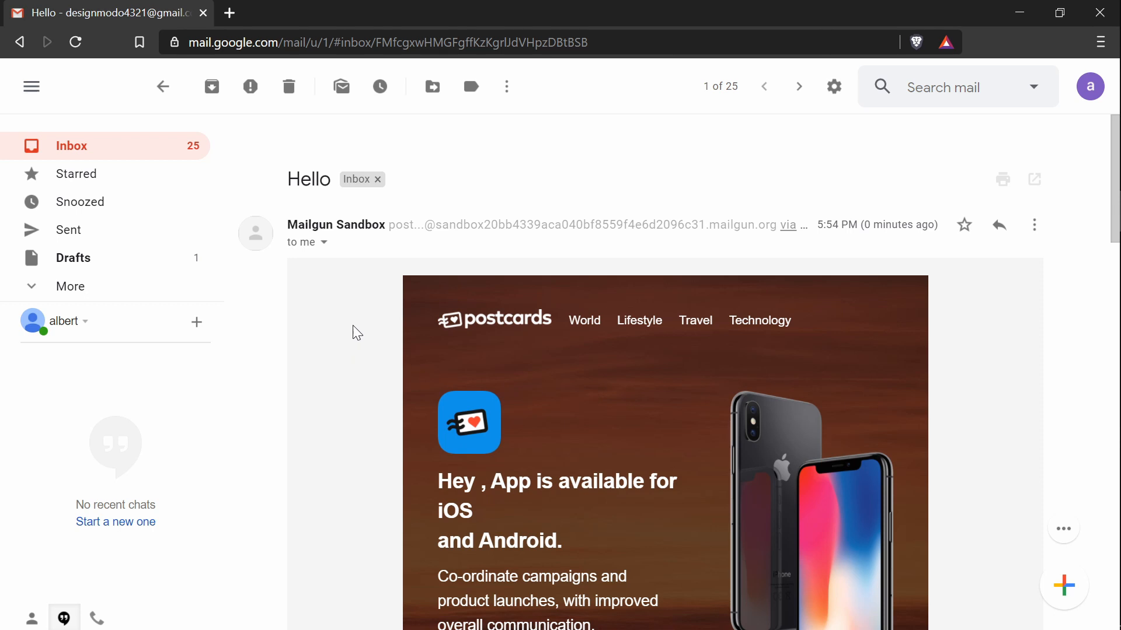
{"action": "mouse_move", "coordinate": [367, 308]}
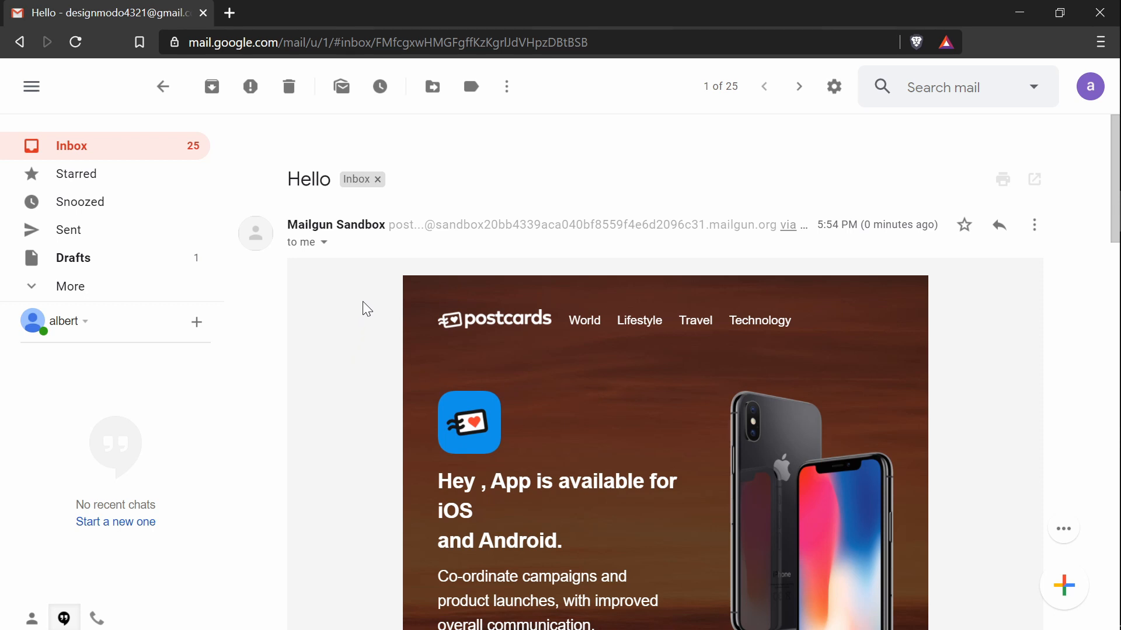
{"action": "mouse_move", "coordinate": [364, 323]}
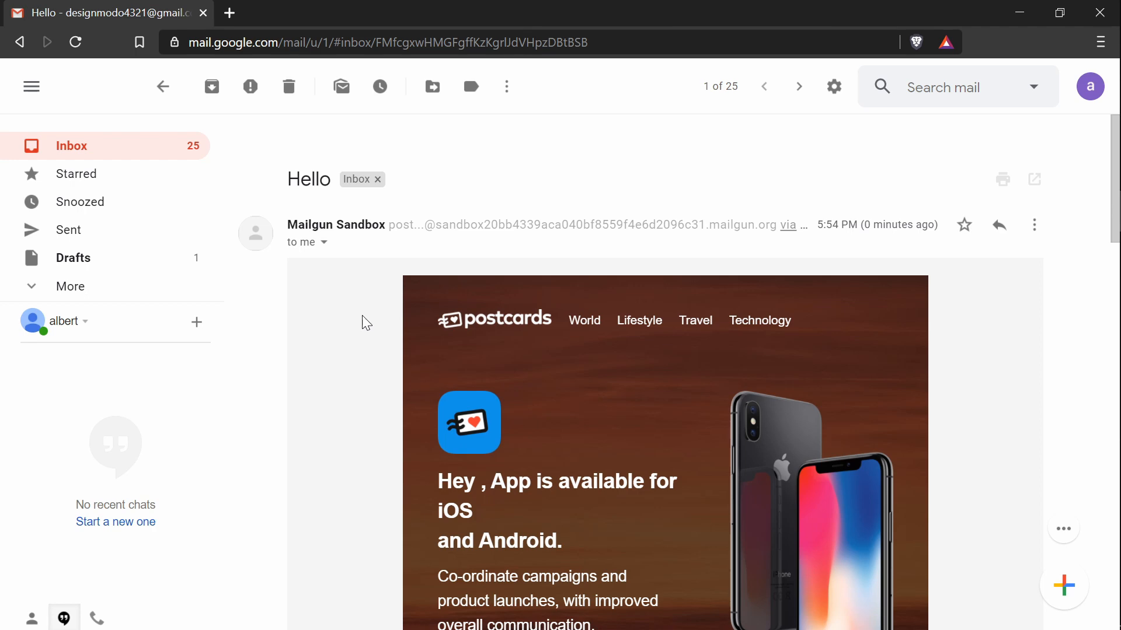
{"action": "scroll", "scroll_direction": "down", "scroll_amount": 3}
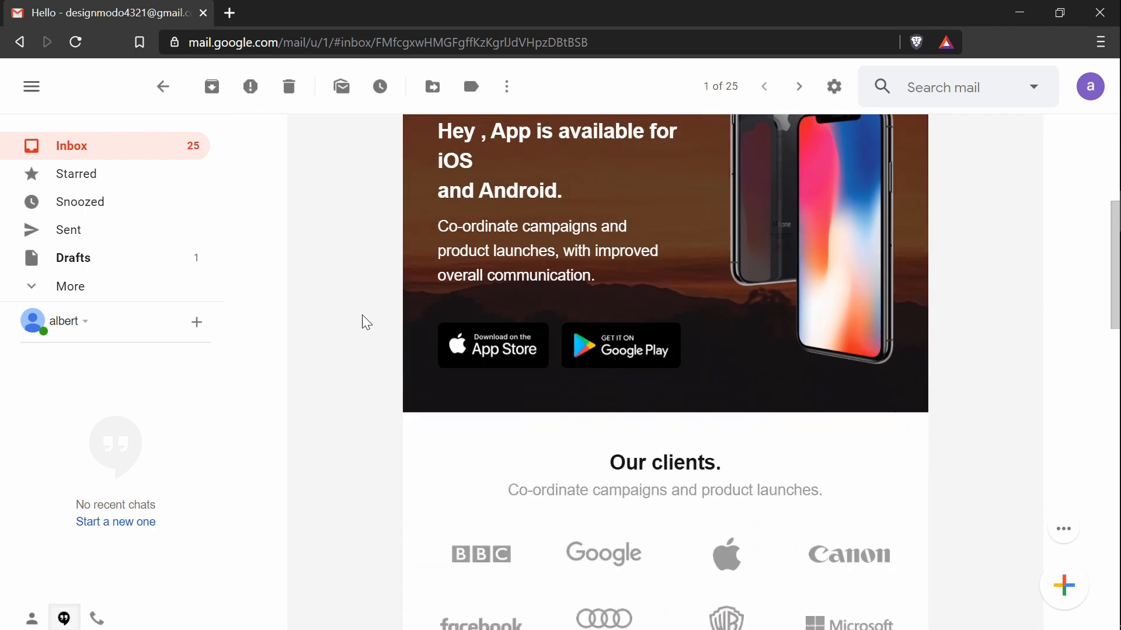
{"action": "scroll", "scroll_direction": "down", "scroll_amount": 3}
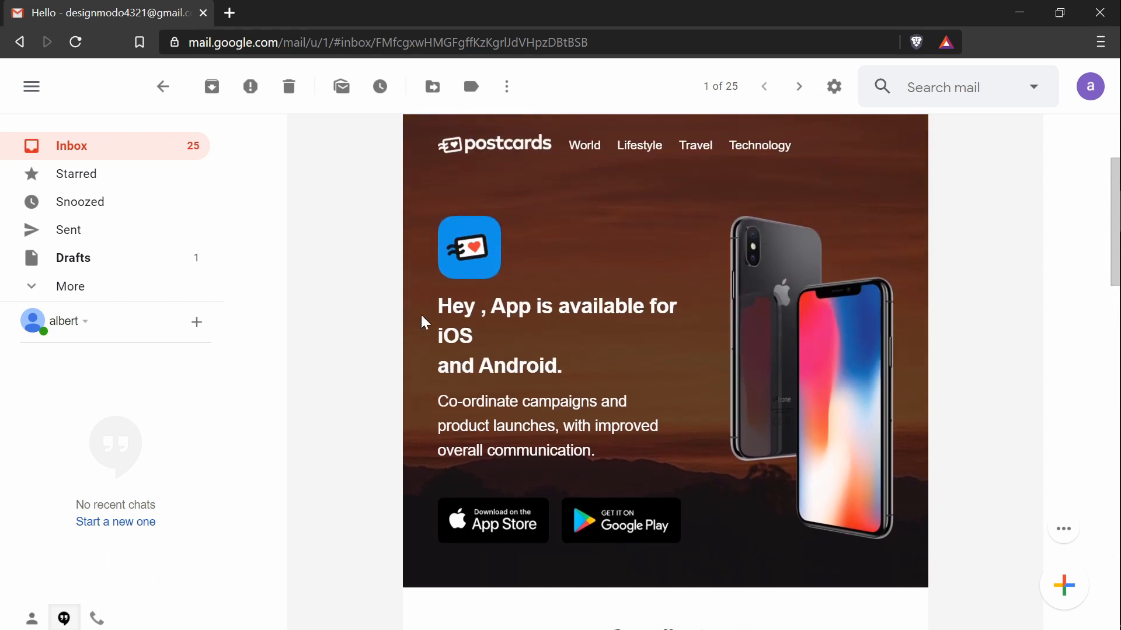
{"action": "double_click", "coordinate": [456, 306]}
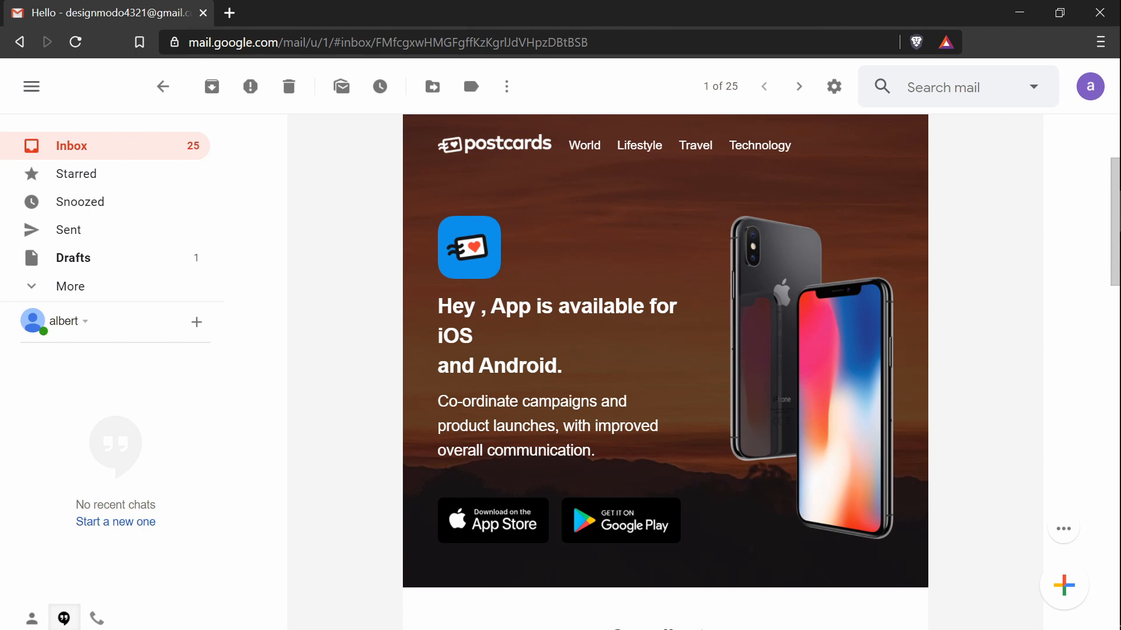
{"action": "double_click", "coordinate": [479, 306]}
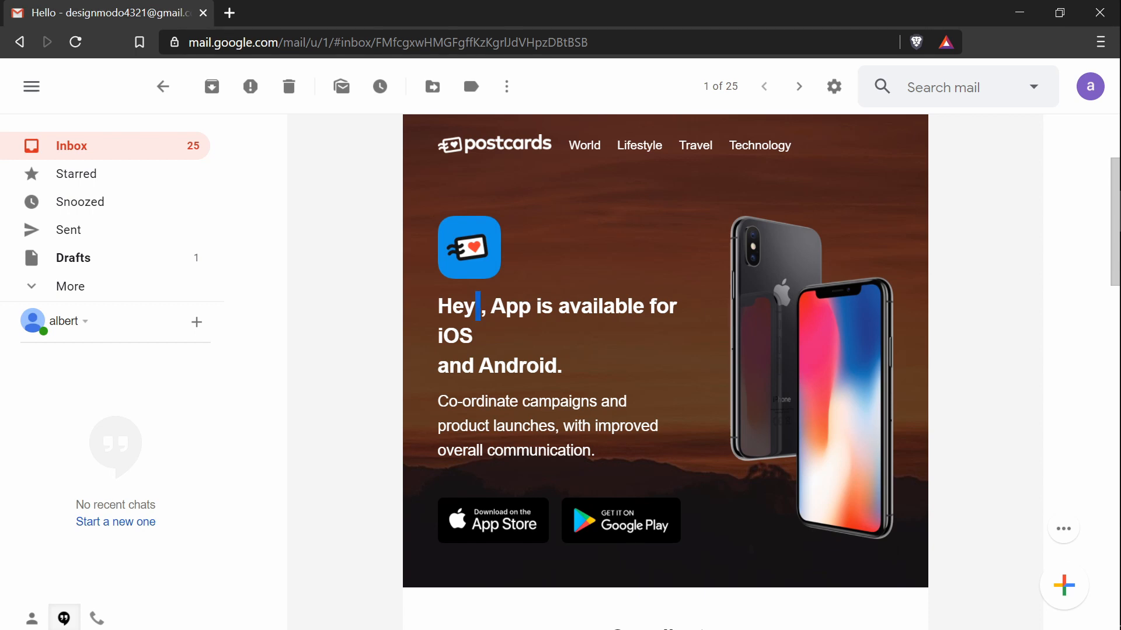
{"action": "scroll", "scroll_direction": "down", "scroll_amount": 3}
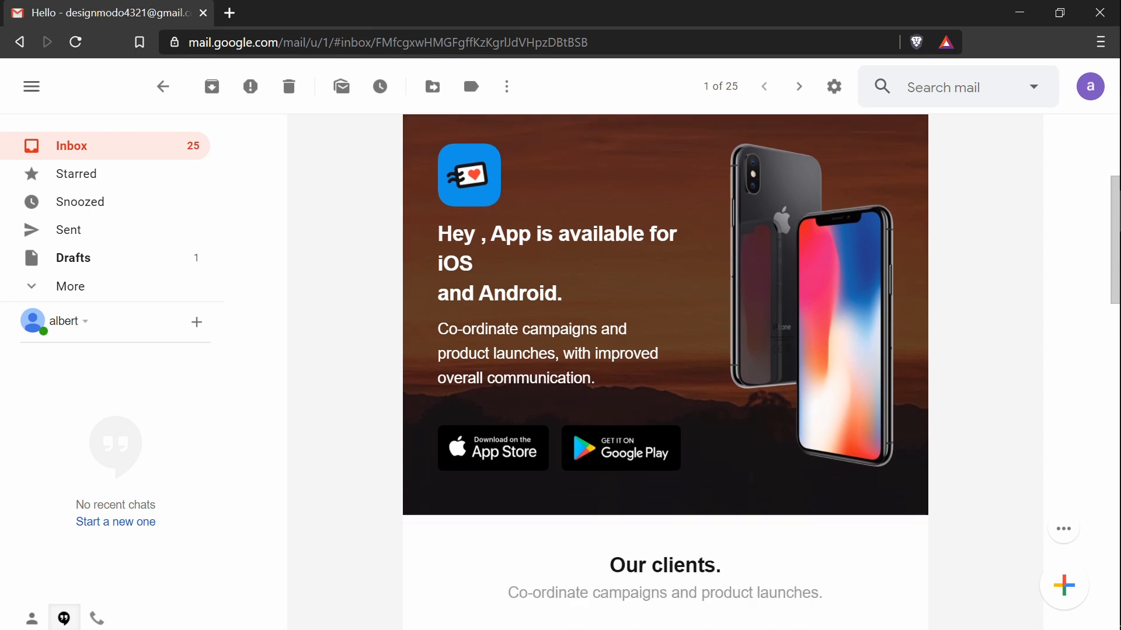
{"action": "scroll", "scroll_direction": "down", "scroll_amount": 3}
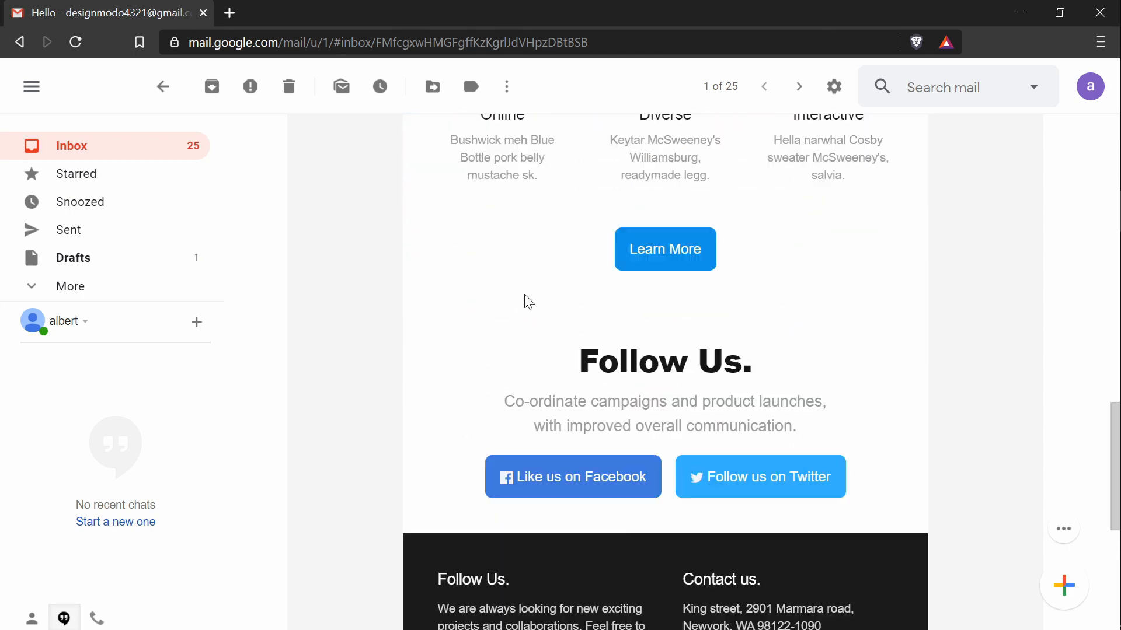
{"action": "scroll", "scroll_direction": "down", "scroll_amount": 3}
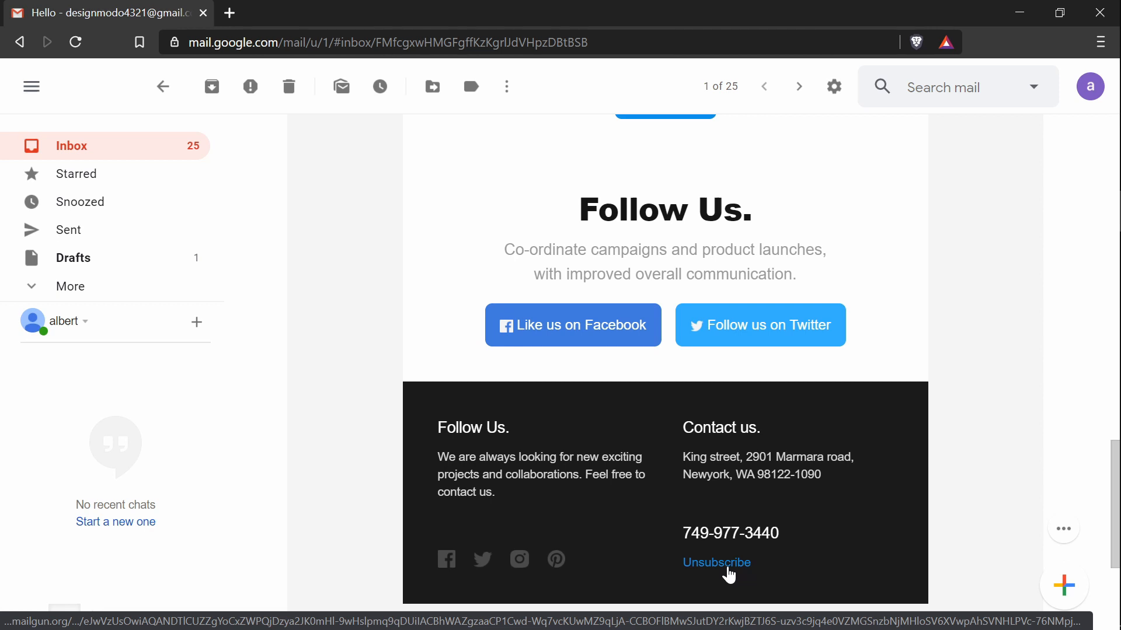
{"action": "left_click", "coordinate": [717, 562]}
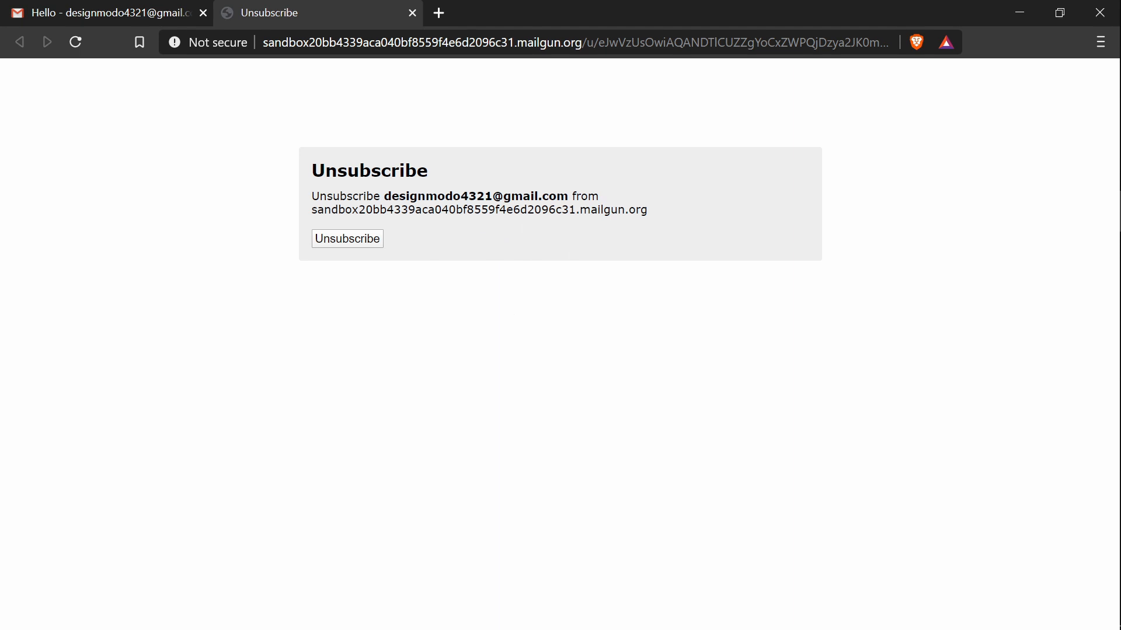
{"action": "mouse_move", "coordinate": [385, 159]}
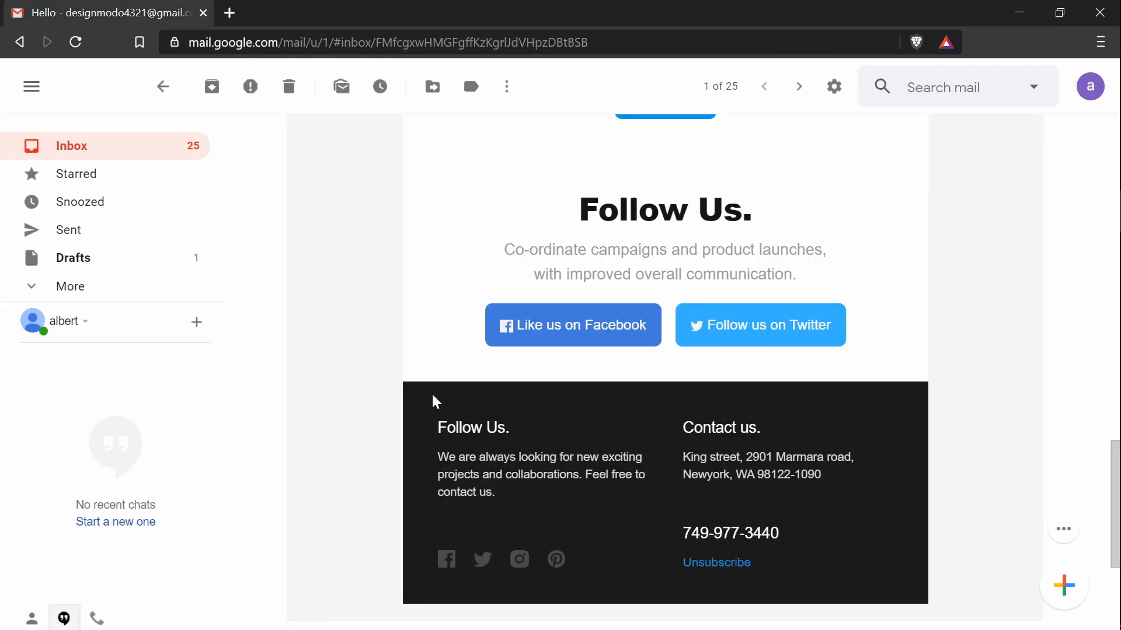
{"action": "scroll", "scroll_direction": "up", "scroll_amount": 3}
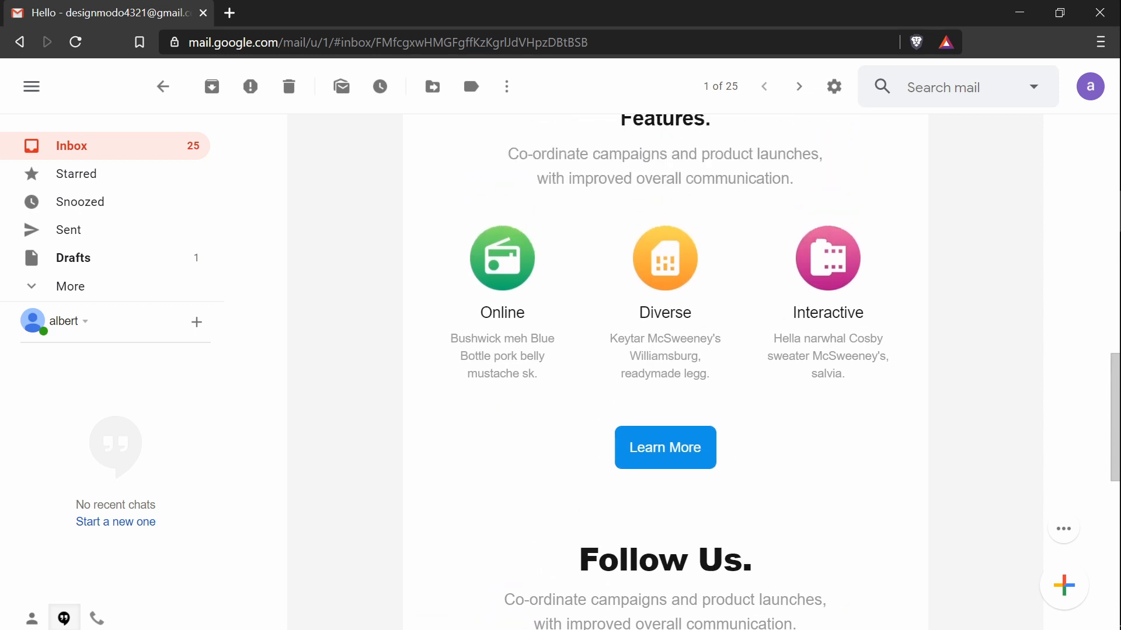
{"action": "scroll", "scroll_direction": "down", "scroll_amount": 3}
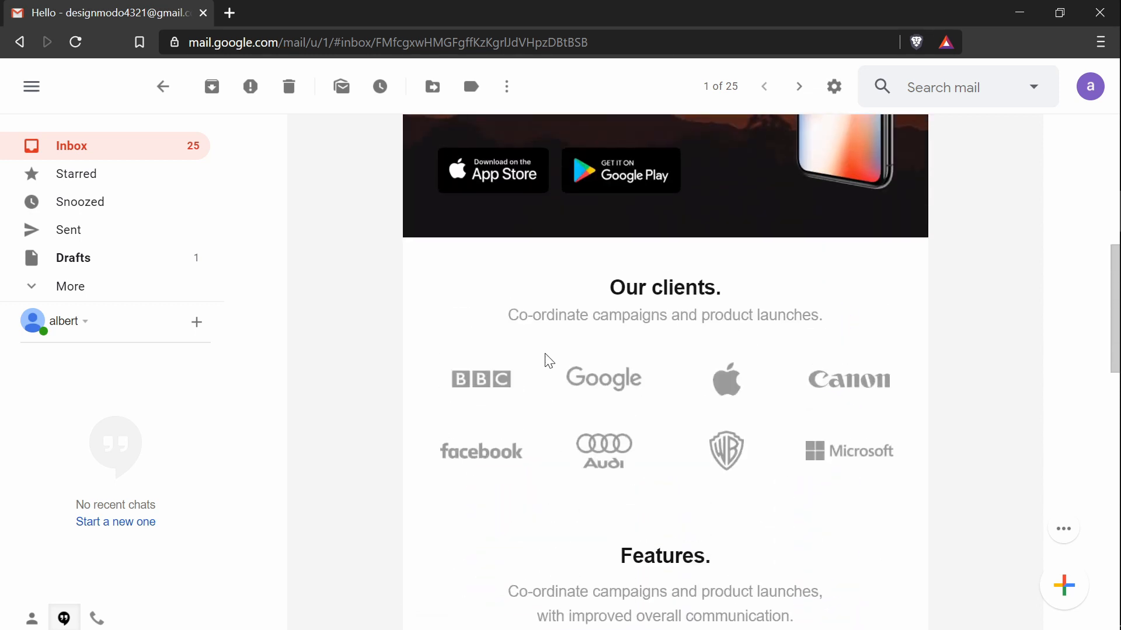